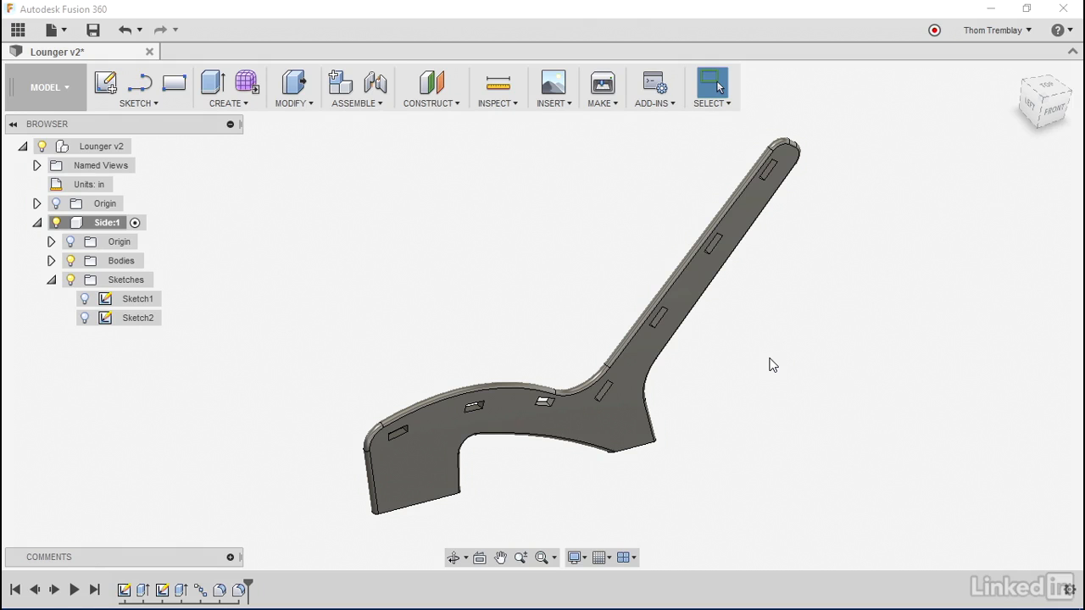
mouse_move(594, 286)
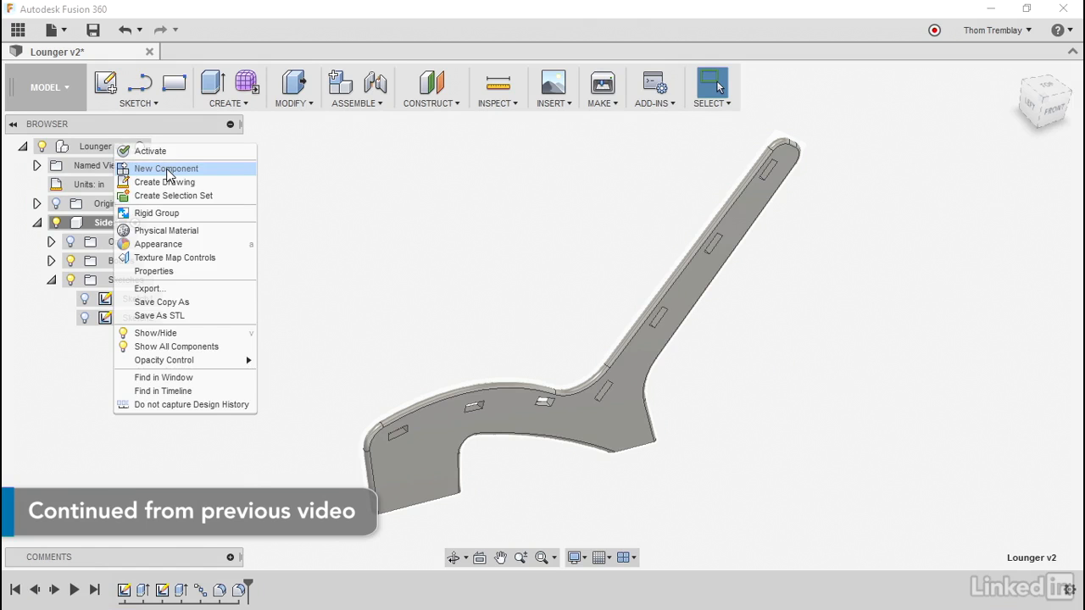
Add a new component under Lounger v2 and name it 'Slat'
left_click(165, 168)
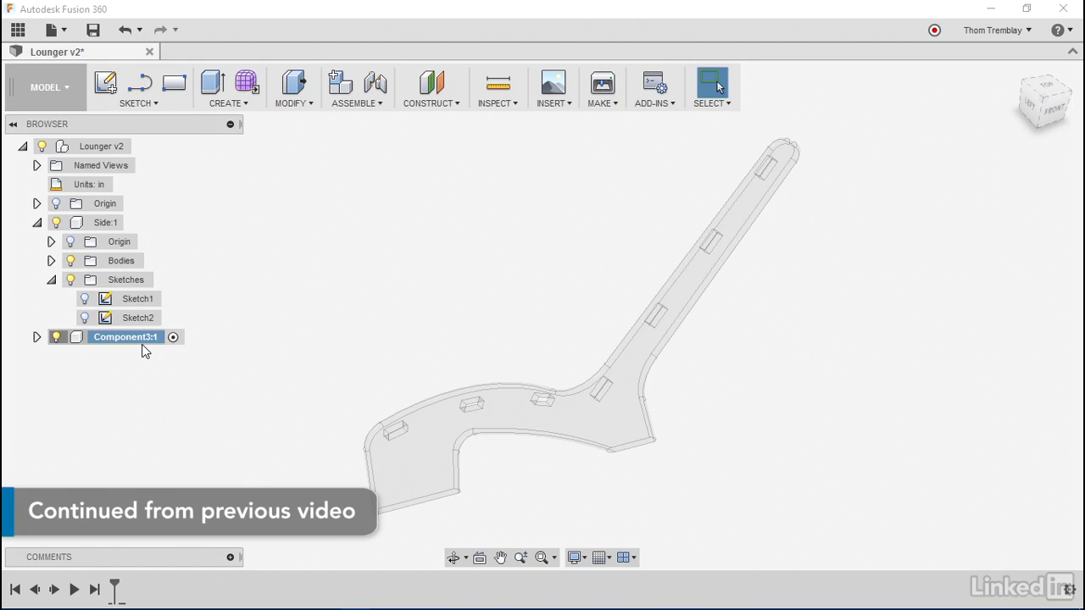
type("Slat:1")
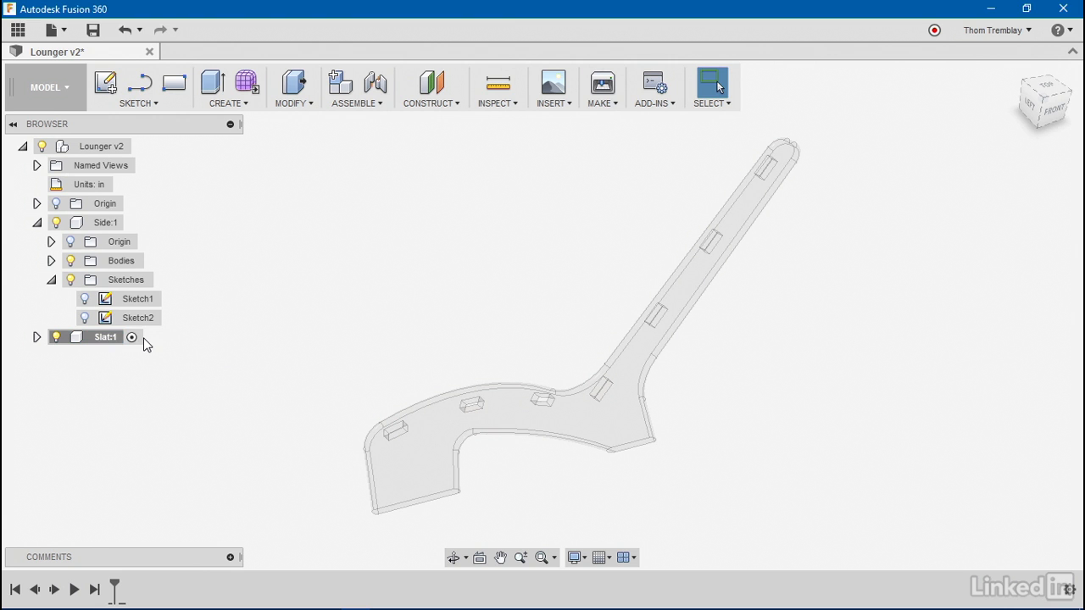
mouse_move(670, 244)
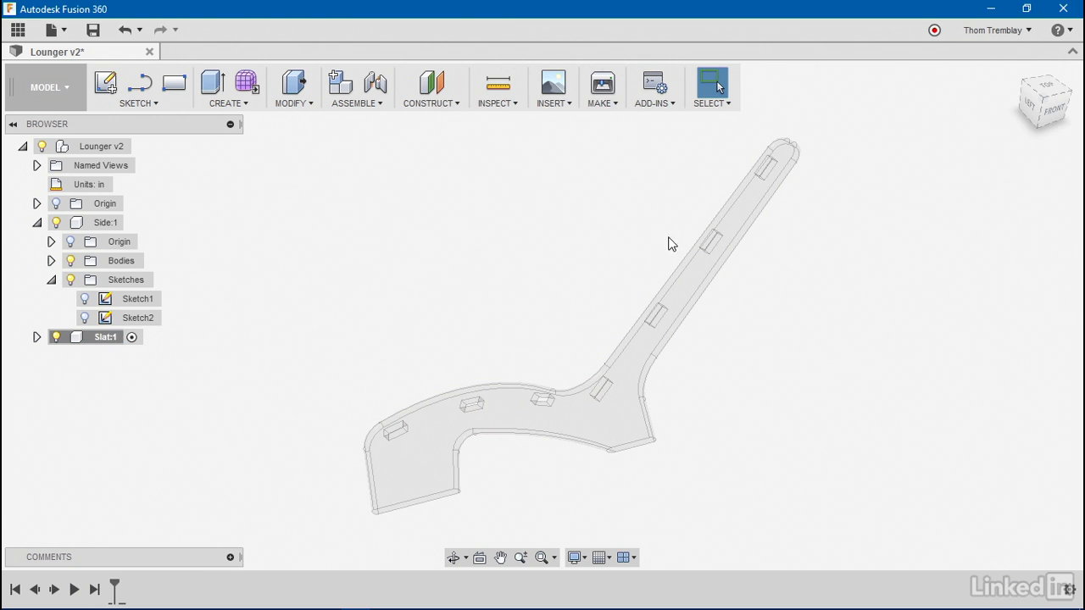
mouse_move(607, 347)
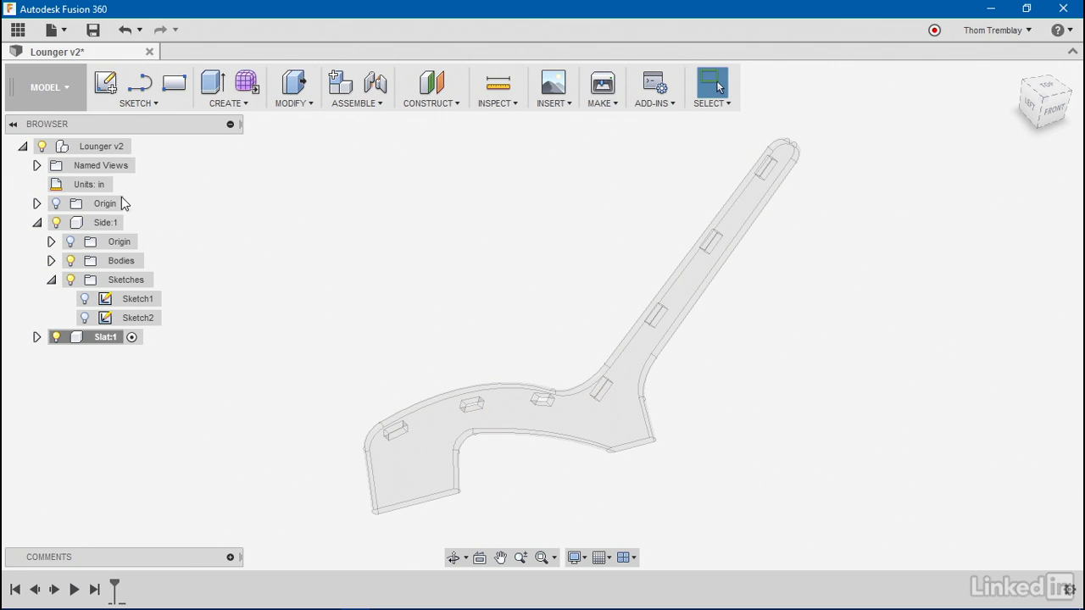
Hide Side:1 and draw a 3.5 by Seat_Width center rectangle on the front plane
left_click(56, 222)
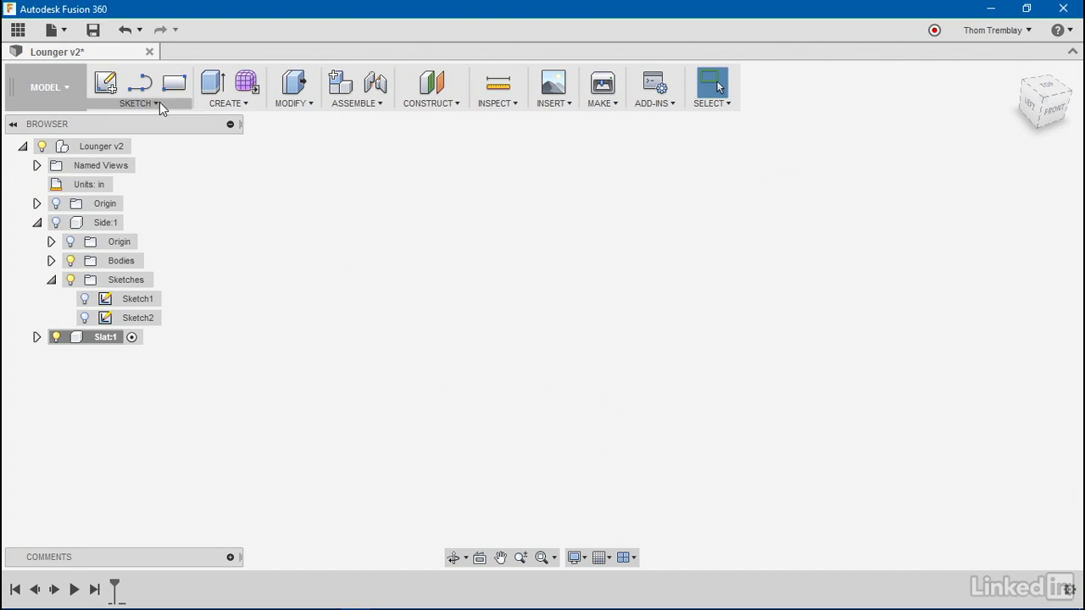
left_click(137, 103)
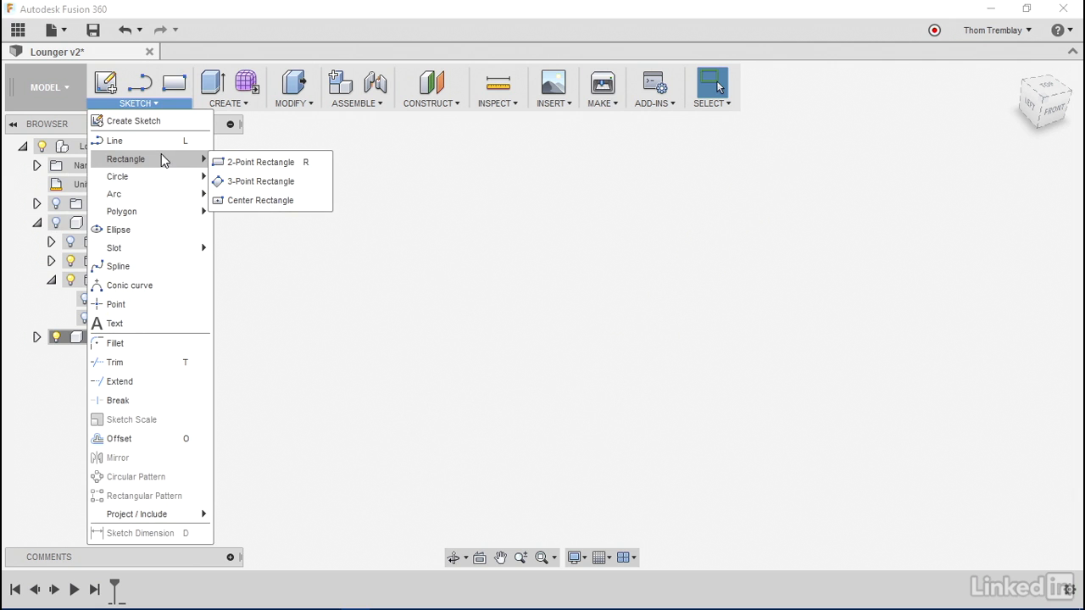
mouse_move(263, 163)
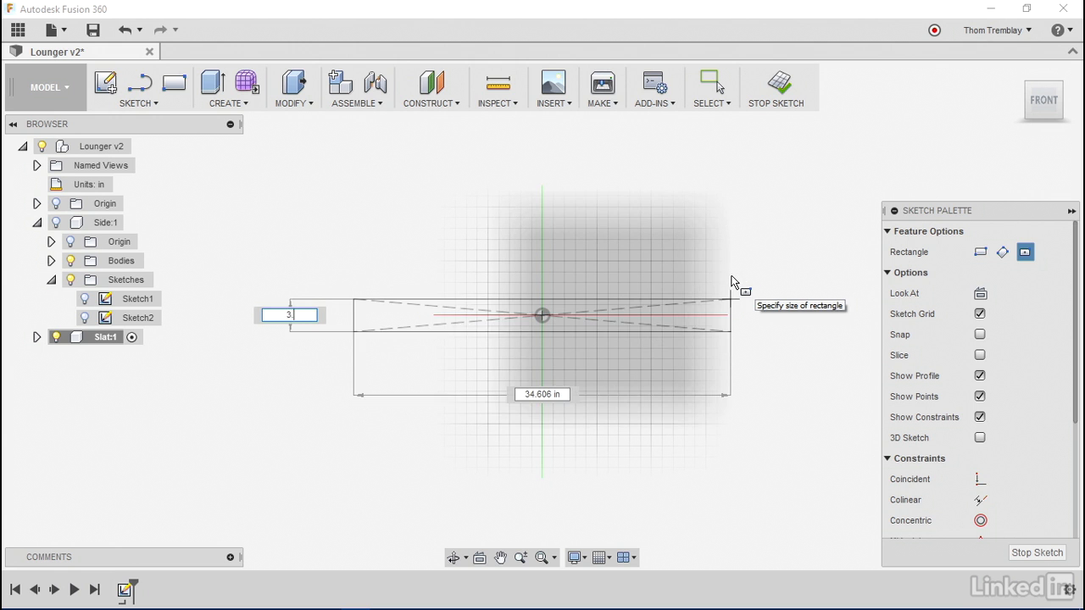
type("3.5 in")
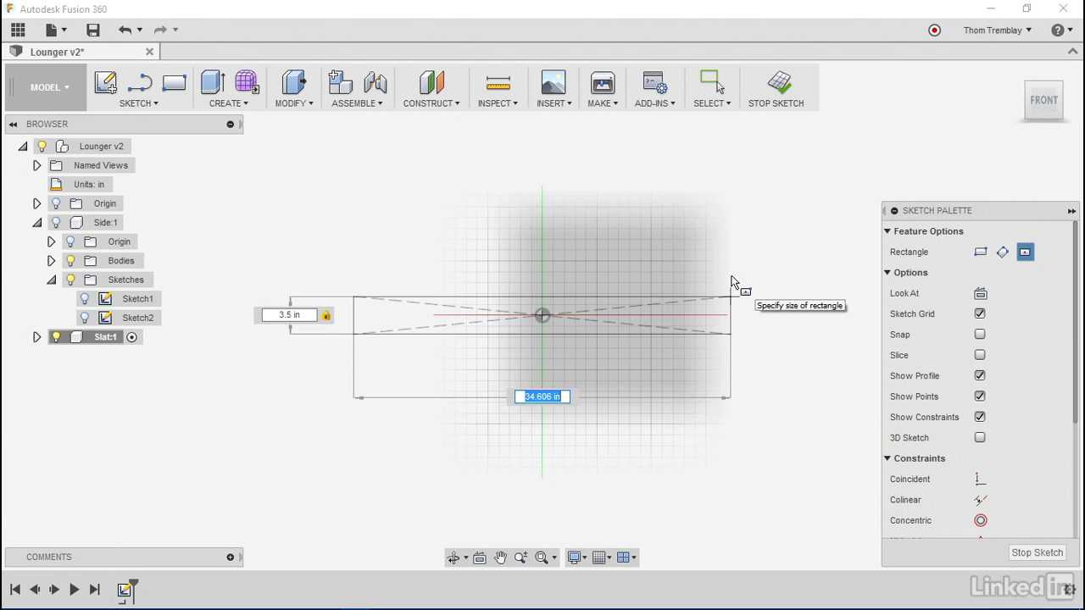
type("S")
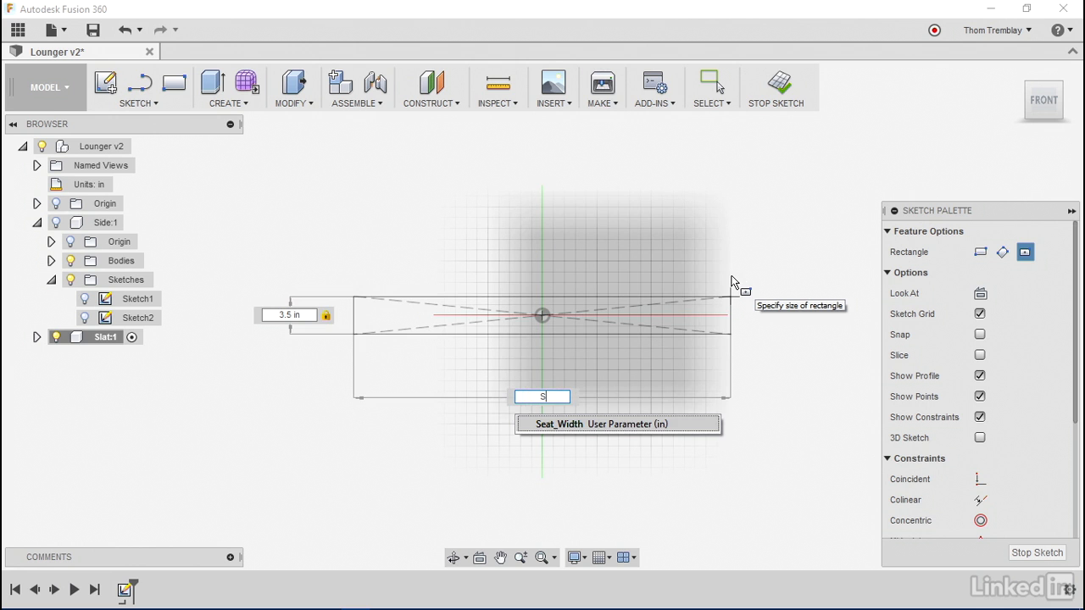
type("e")
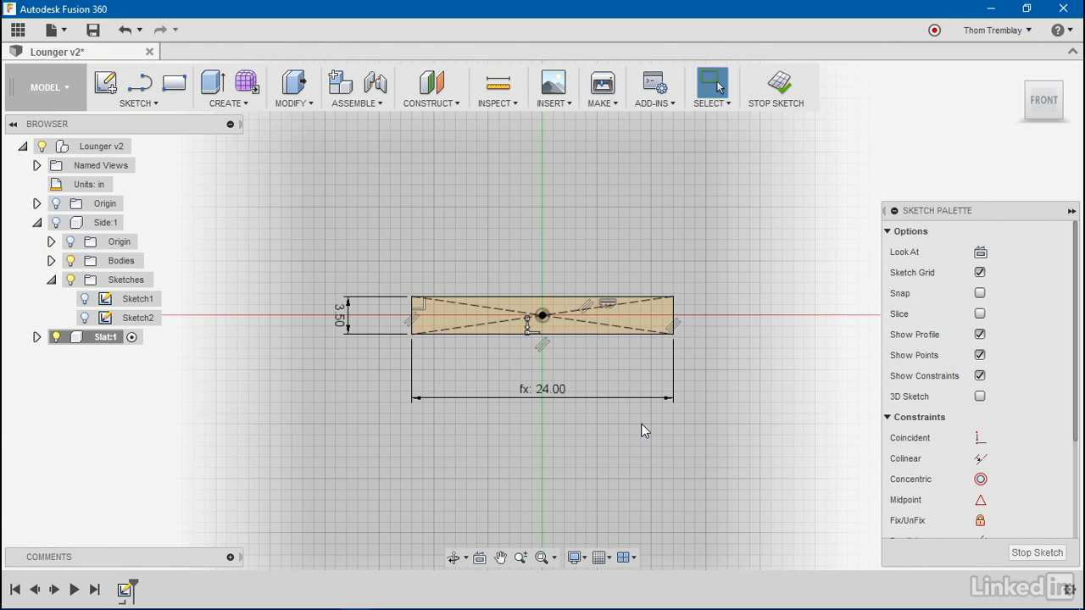
left_click_drag(644, 424, 415, 471)
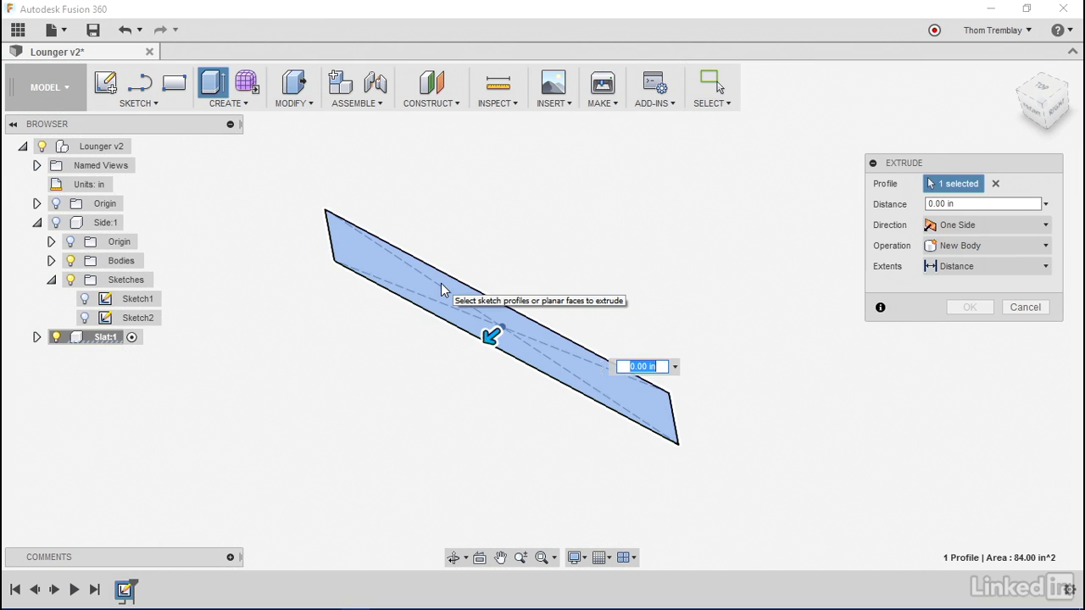
Extrude the slat rectangle by the Material thickness parameter
type("Ma")
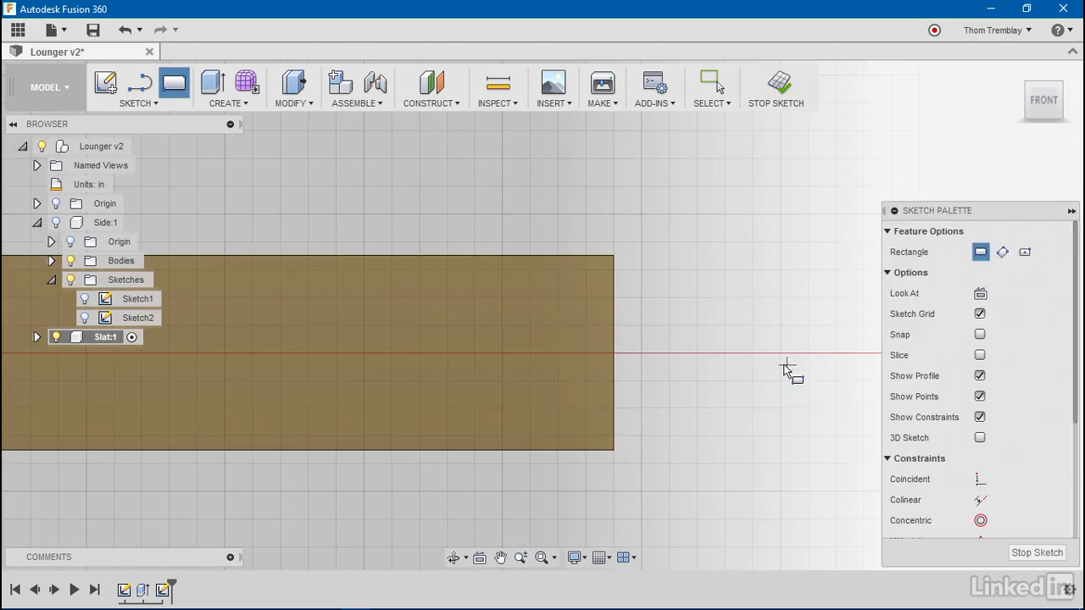
mouse_move(627, 279)
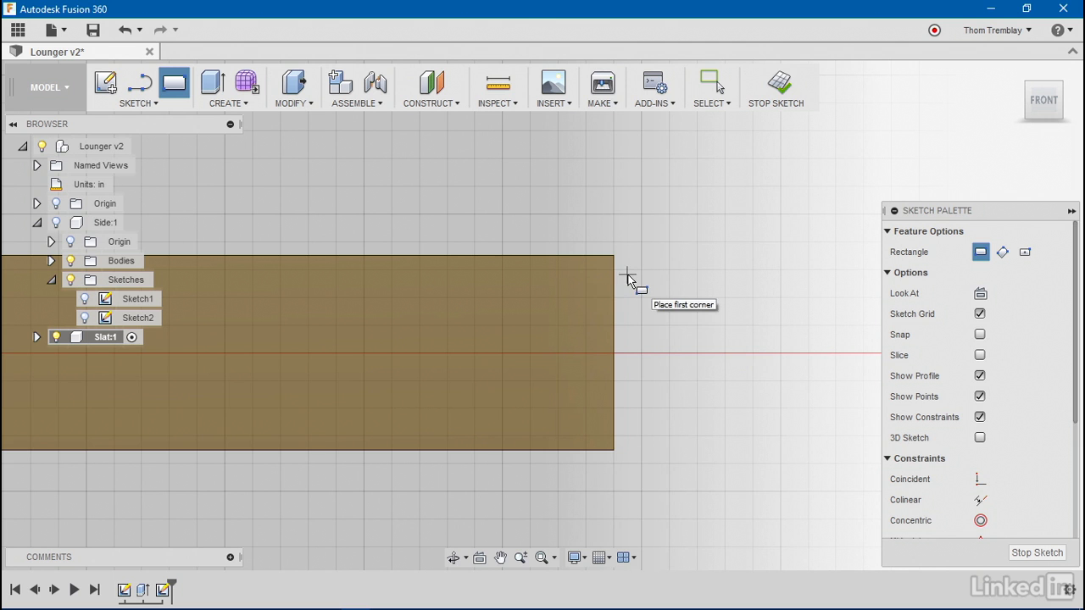
Draw the tab rectangle beside the slat's right end with a smaller slot inside
left_click_drag(628, 275, 780, 429)
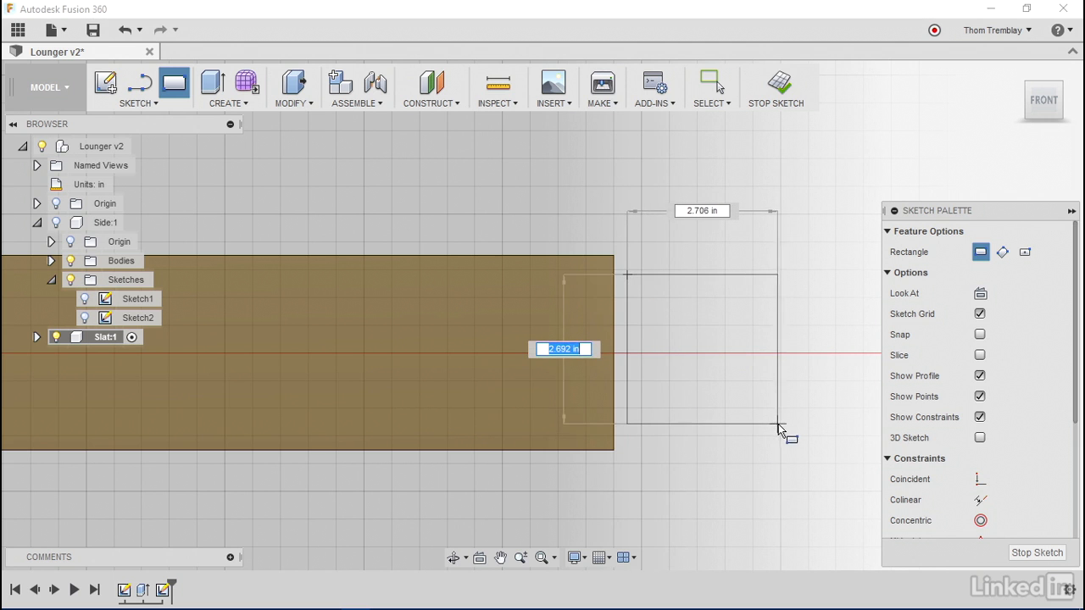
left_click_drag(780, 430, 770, 422)
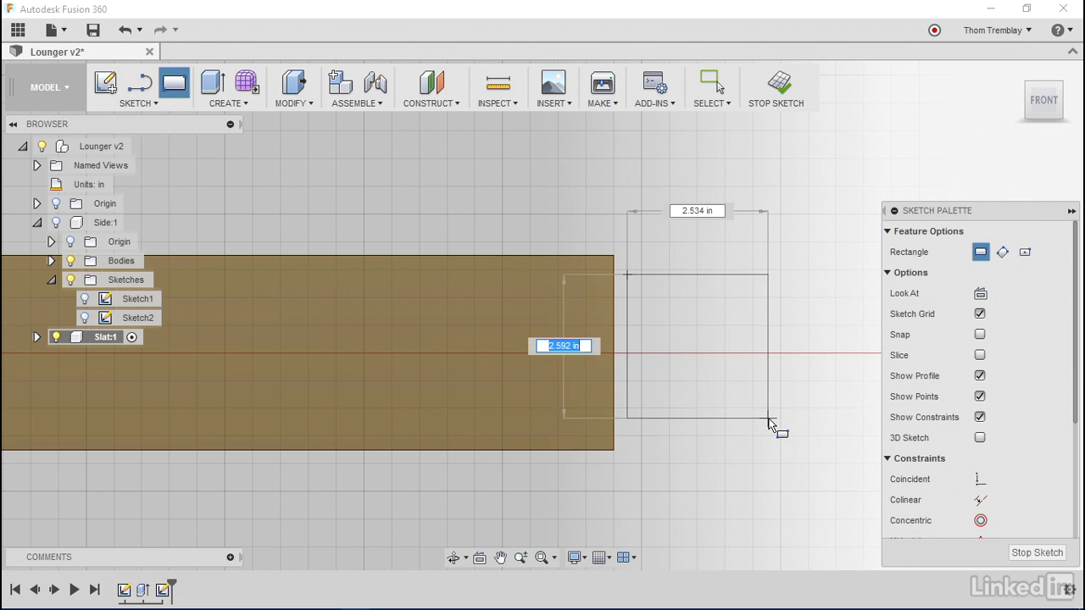
left_click(767, 427)
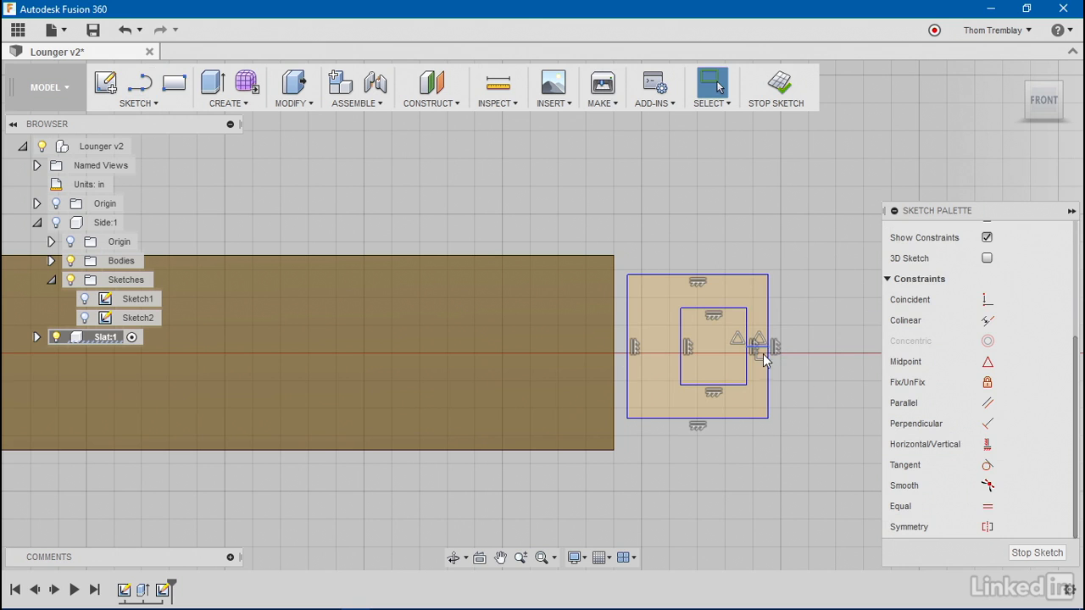
mouse_move(806, 373)
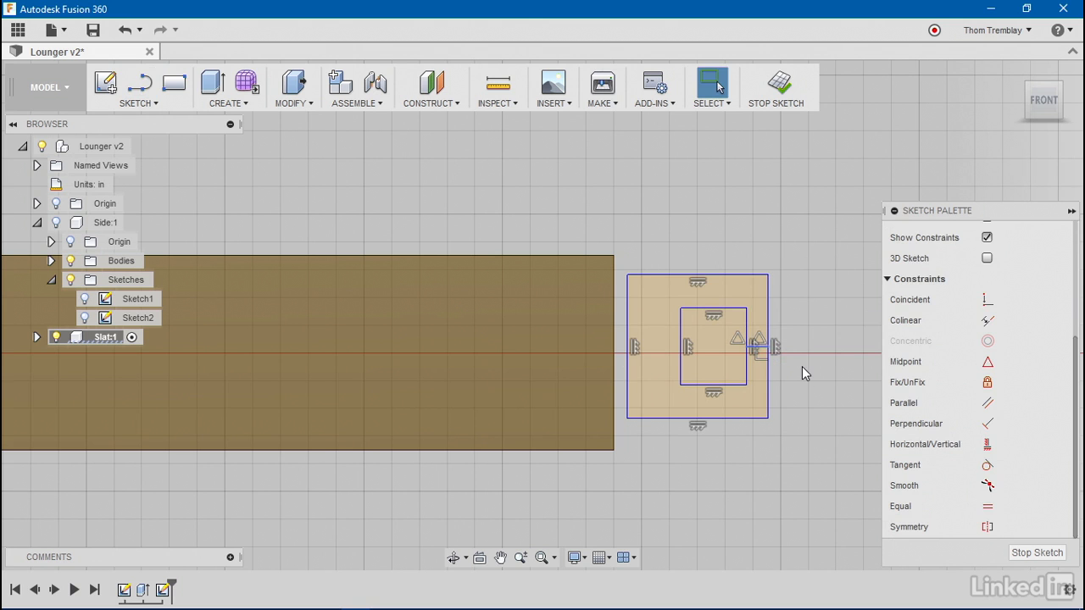
mouse_move(813, 365)
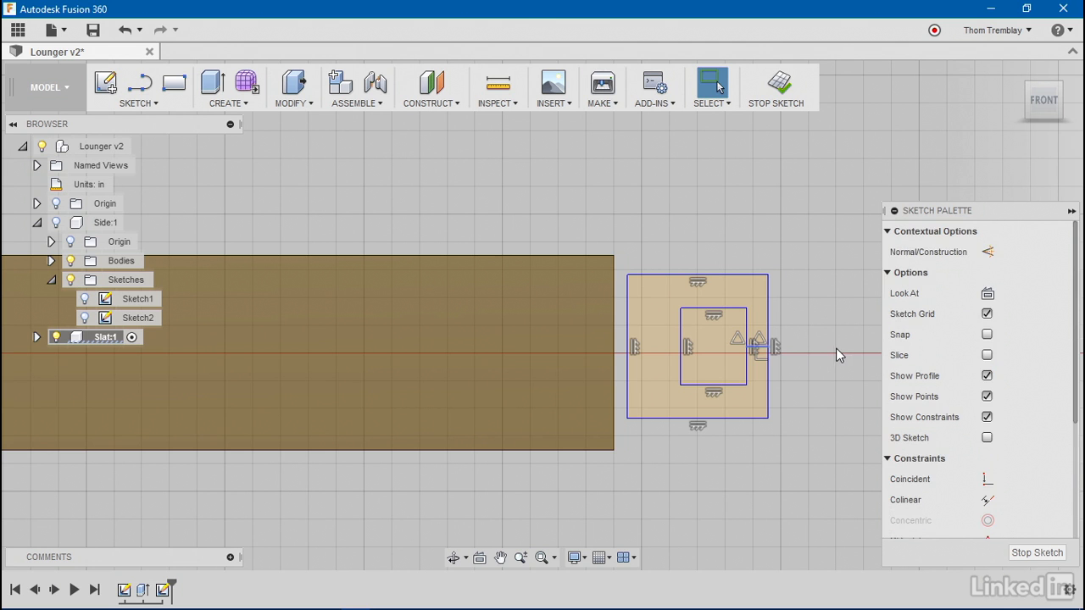
mouse_move(937, 258)
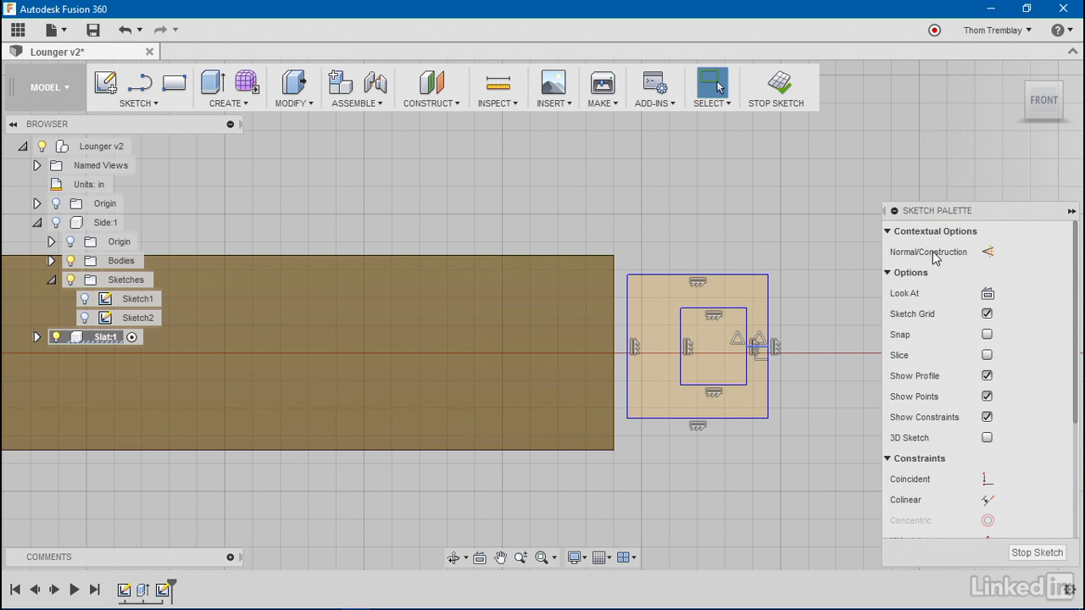
left_click(888, 230)
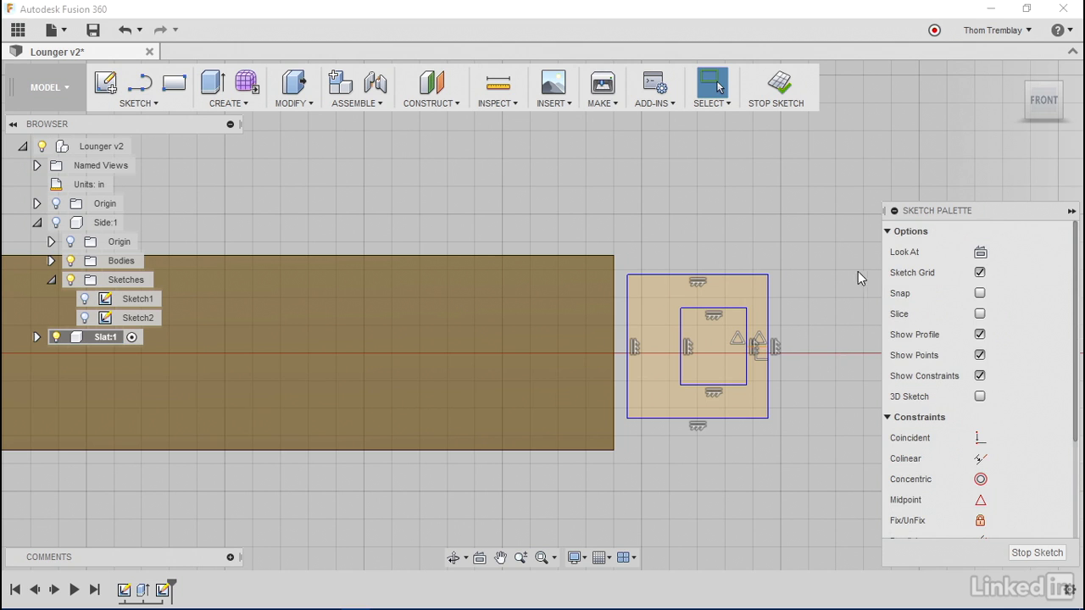
mouse_move(829, 284)
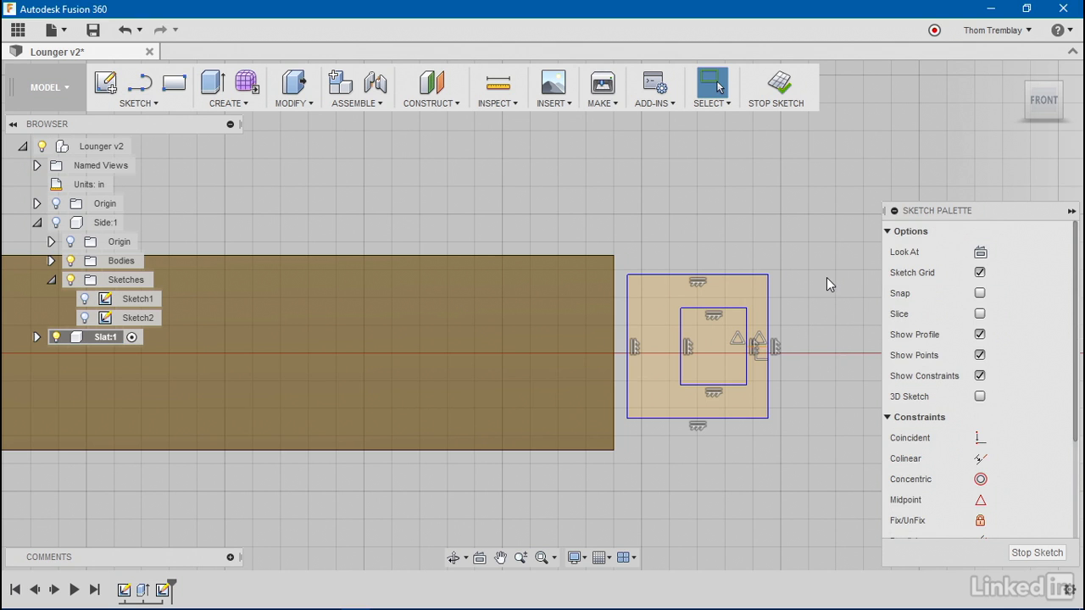
mouse_move(815, 237)
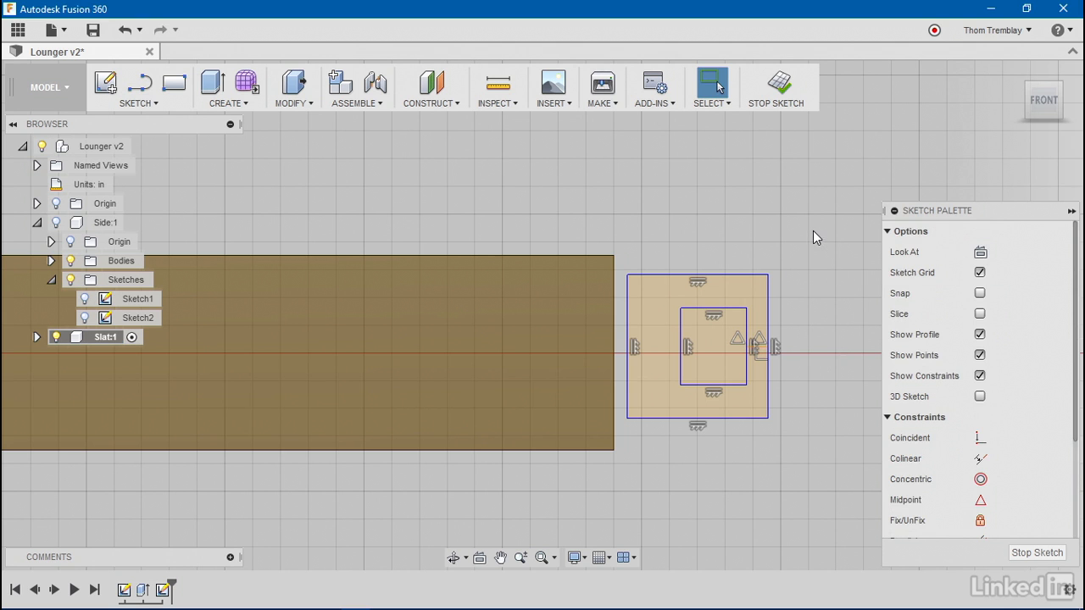
mouse_move(489, 178)
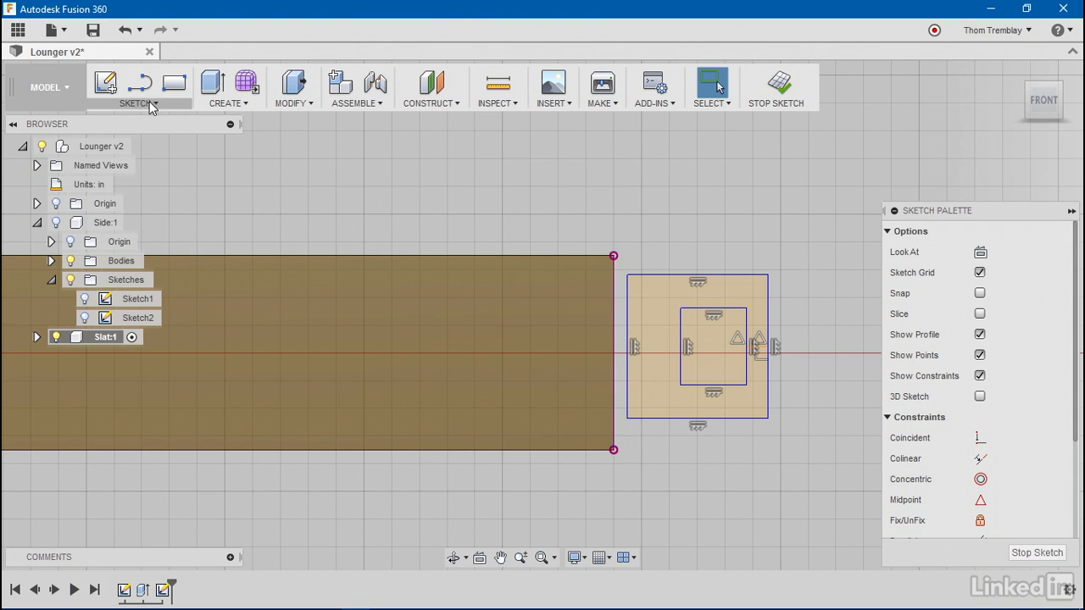
Project the slat end edge and constrain the tab's left side to its midpoint
left_click(142, 89)
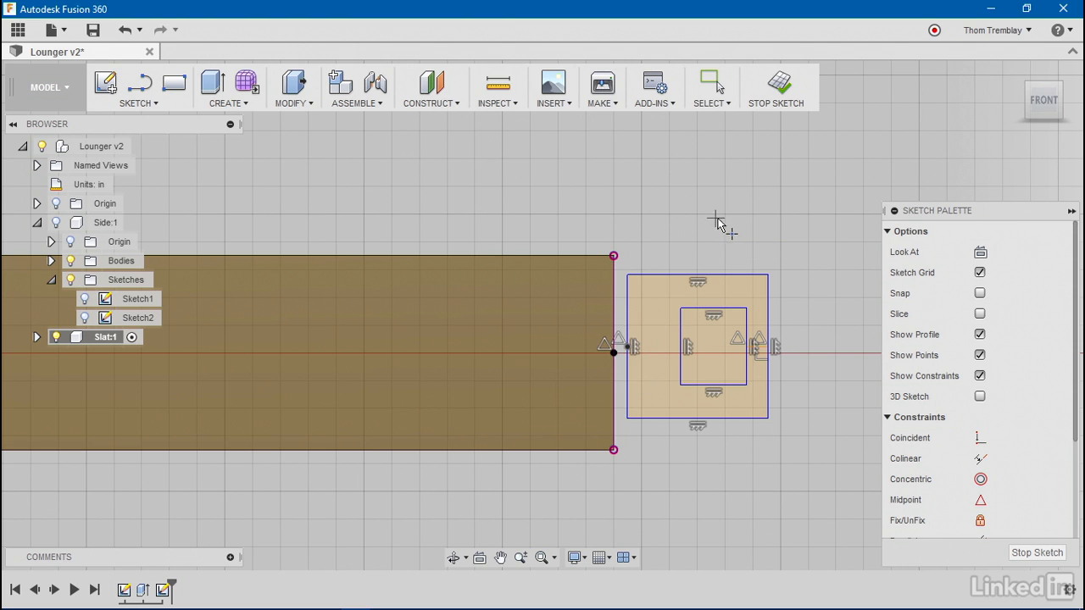
mouse_move(822, 344)
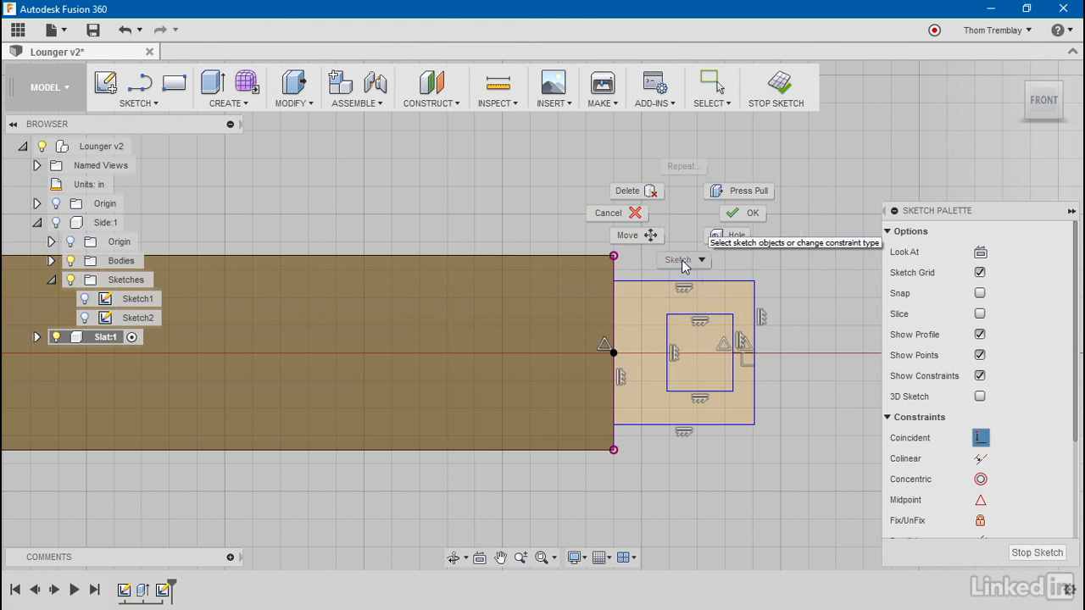
mouse_move(786, 347)
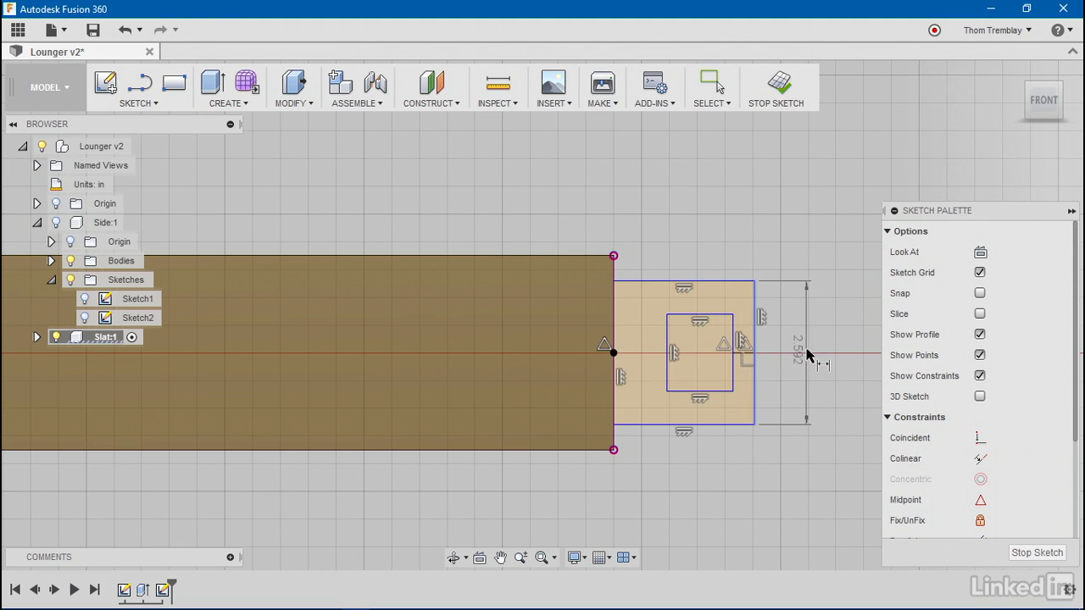
Set tab height to 2, add 0.50 slot offset, and accept driven 1.00 slot dimension
double_click(797, 349)
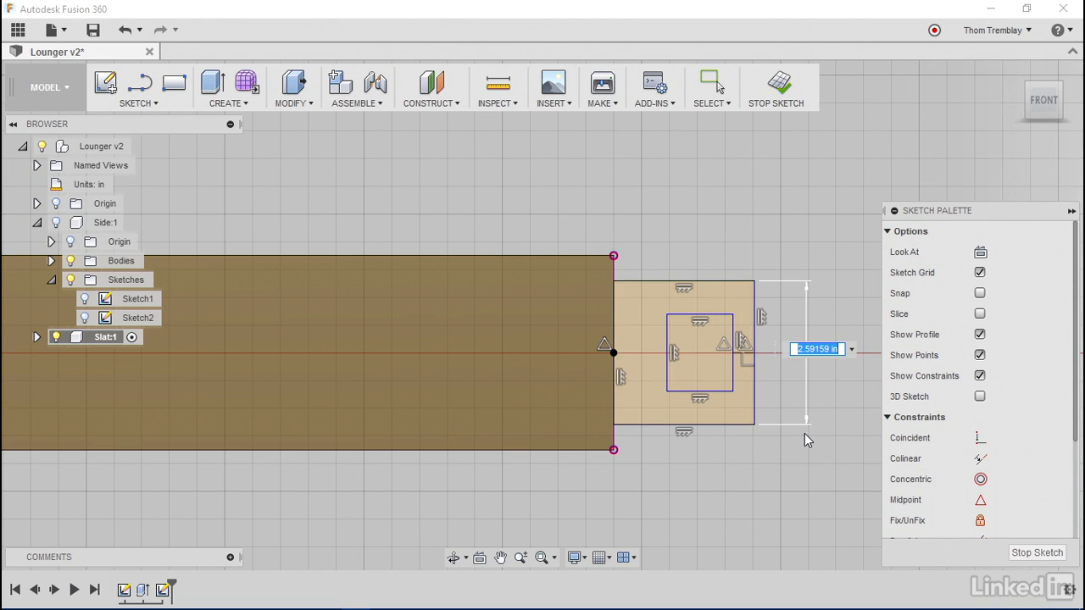
type("2.00")
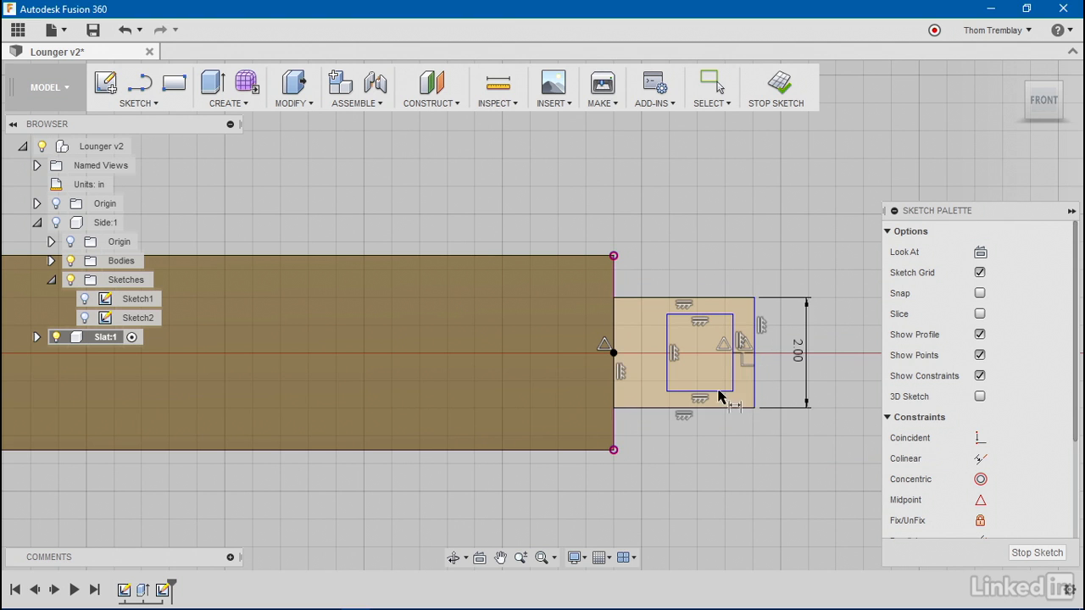
mouse_move(731, 377)
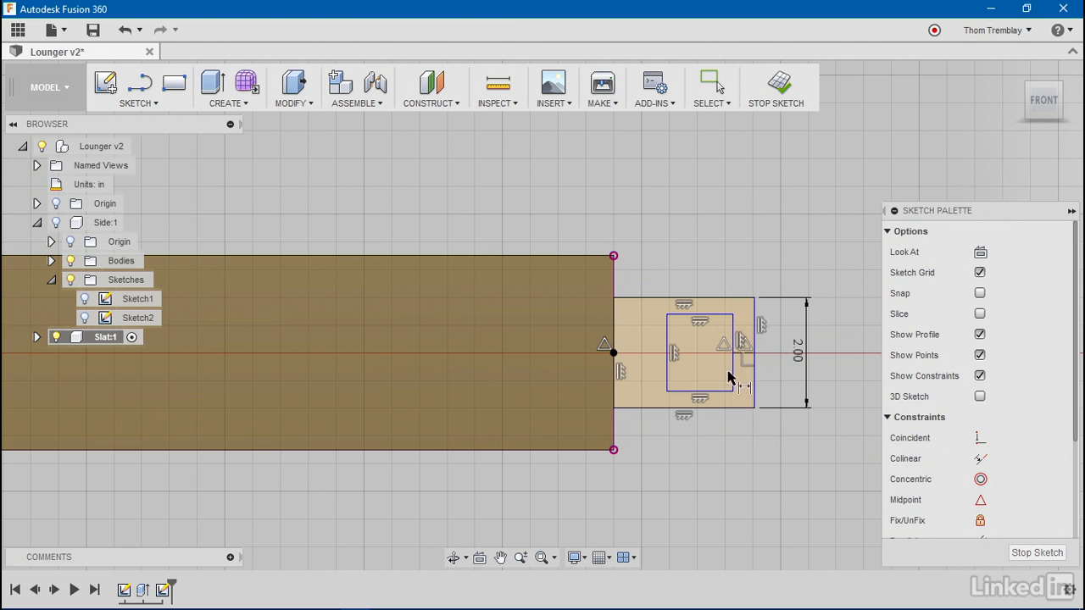
mouse_move(716, 394)
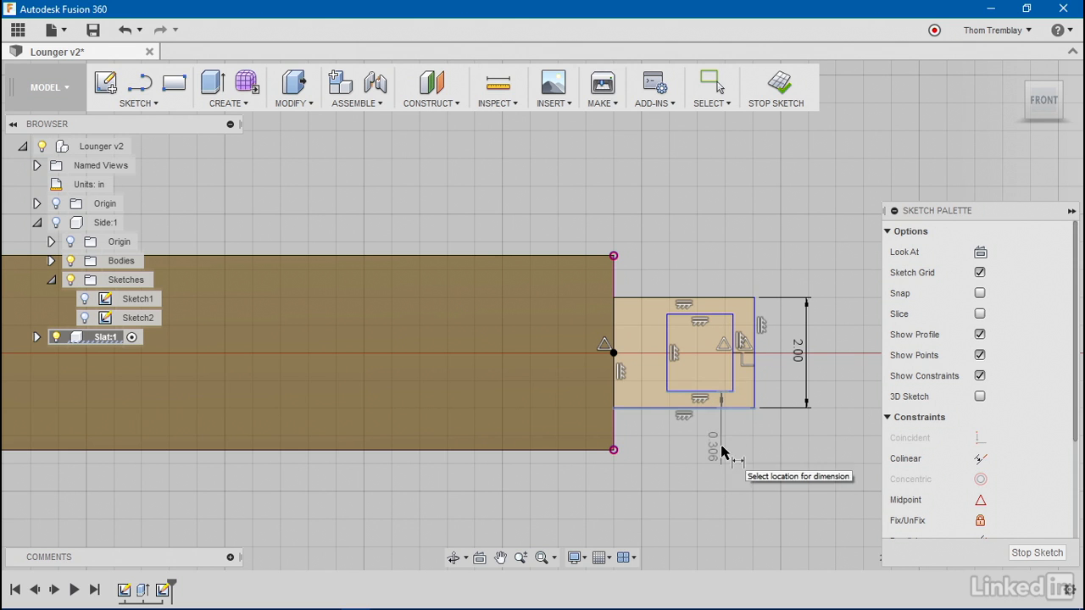
left_click(725, 454)
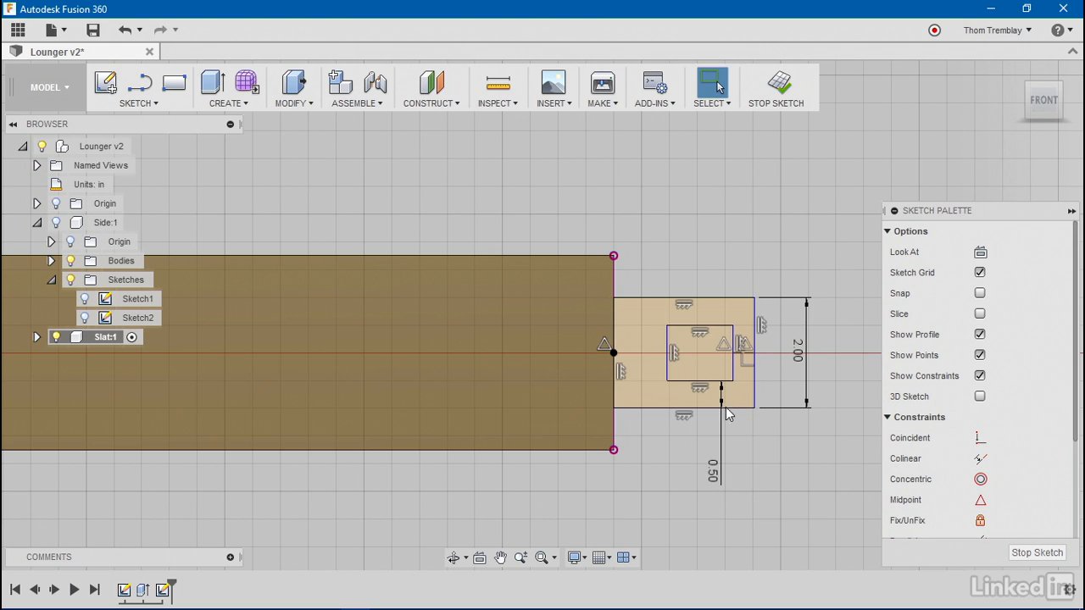
key("d")
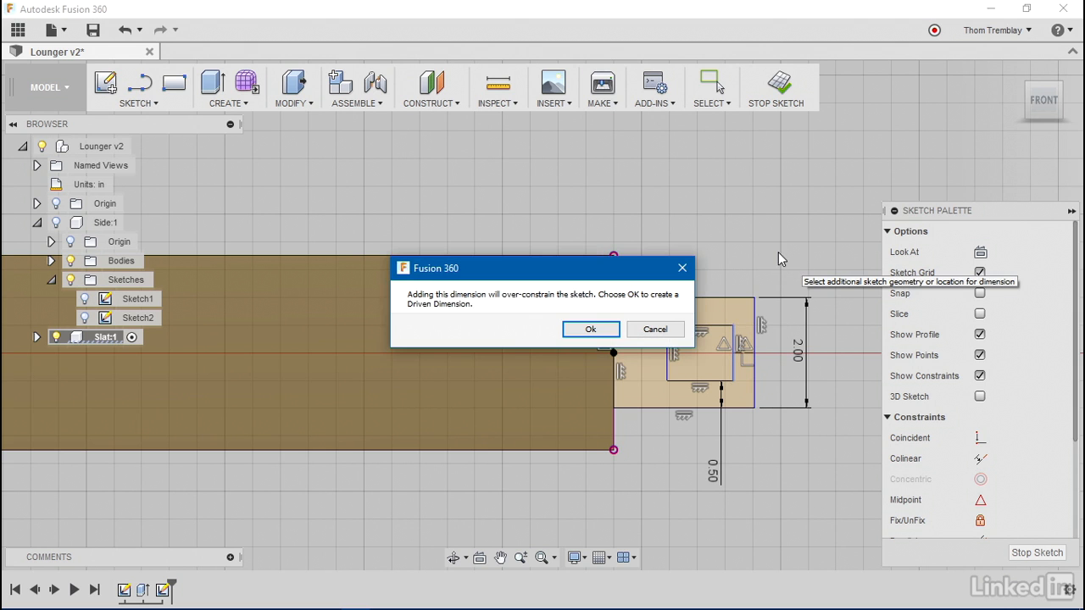
mouse_move(581, 304)
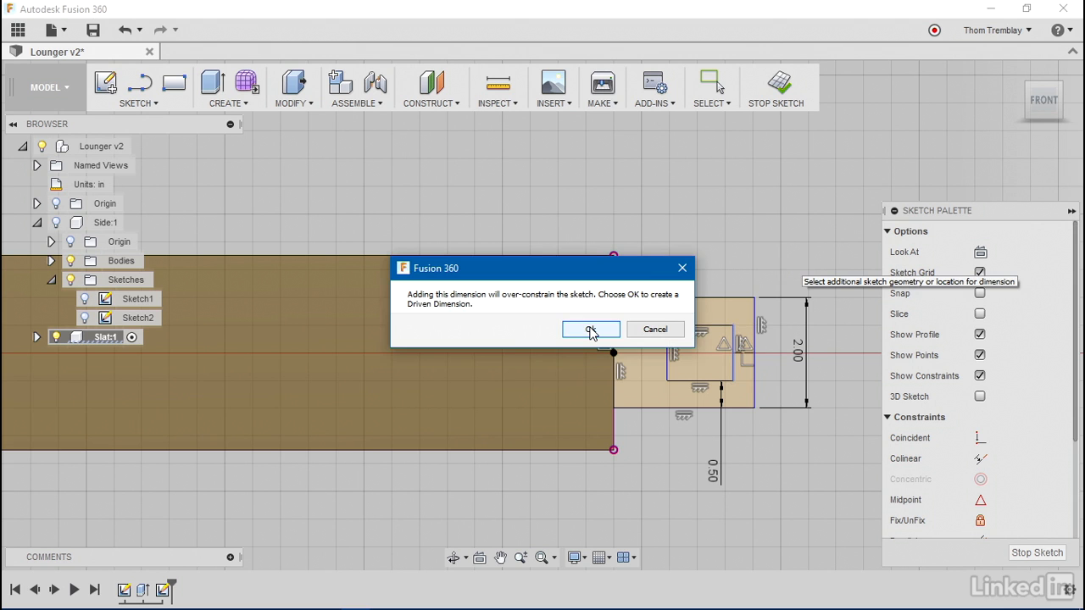
left_click(590, 329)
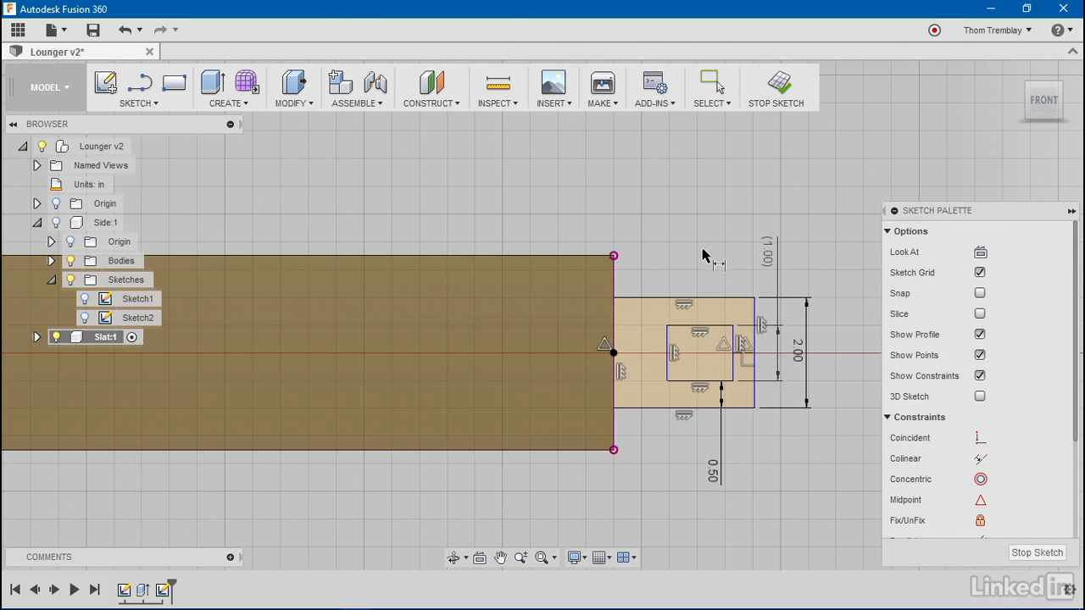
mouse_move(714, 331)
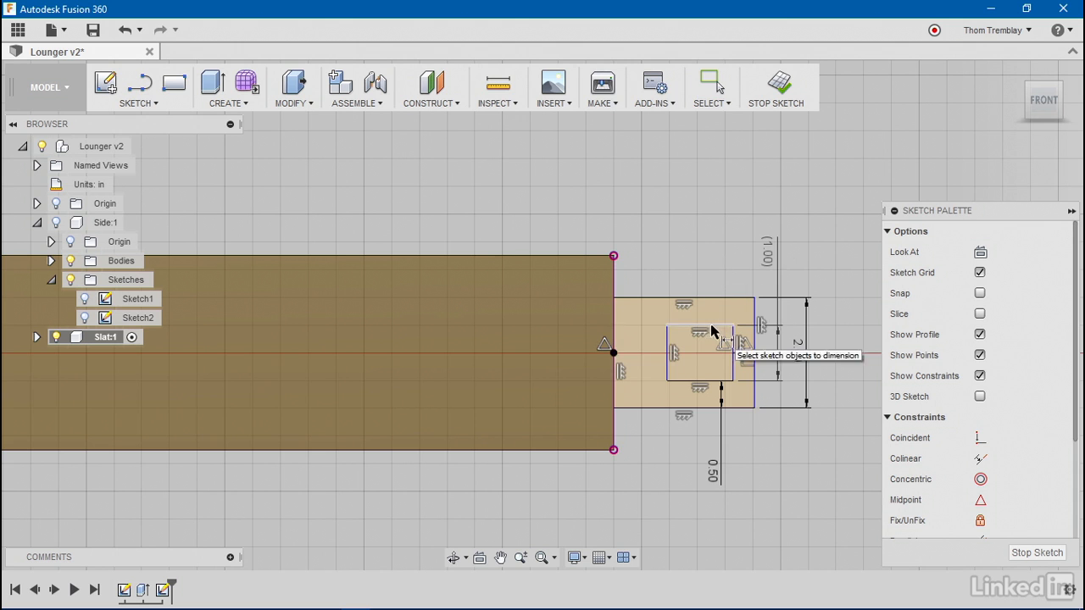
Dimension slot width 0.55, slot-to-tab-end offset 0.6, and tab length by Material formula
left_click(719, 332)
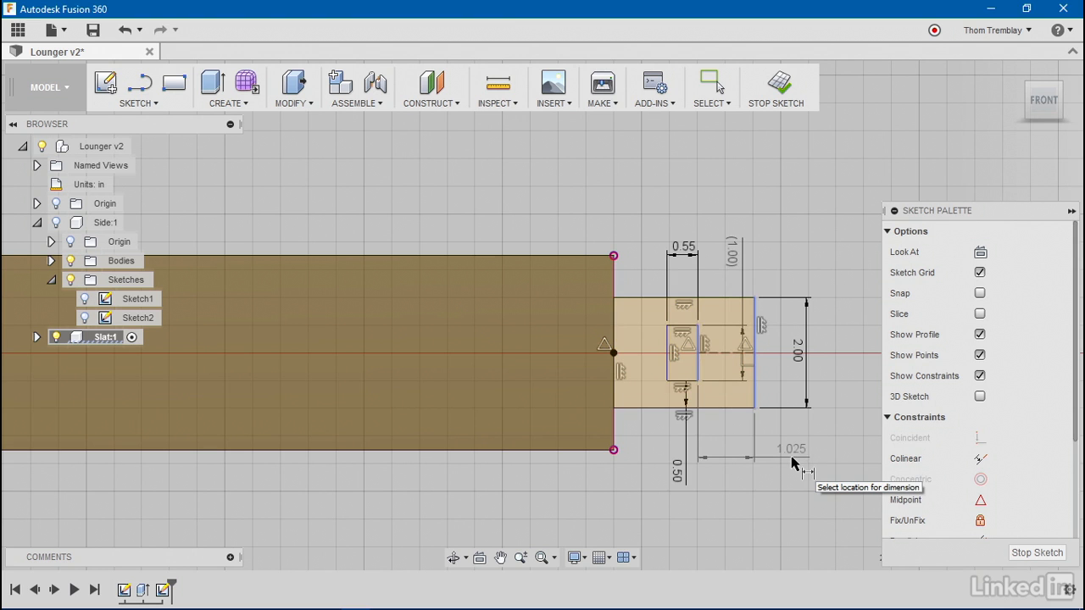
left_click(791, 458)
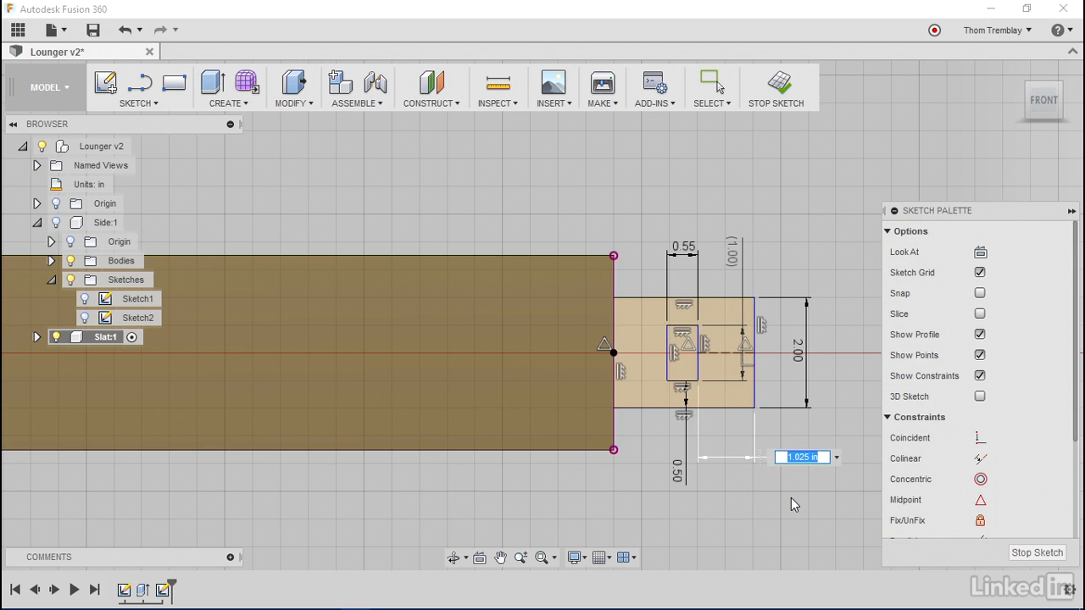
key("ctrl+a")
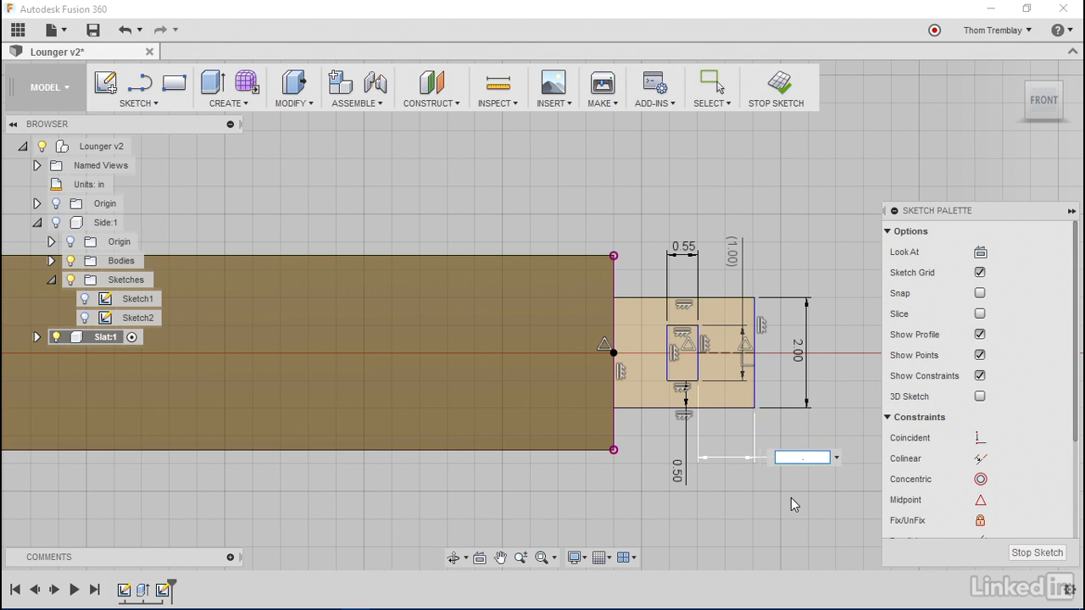
type(".6")
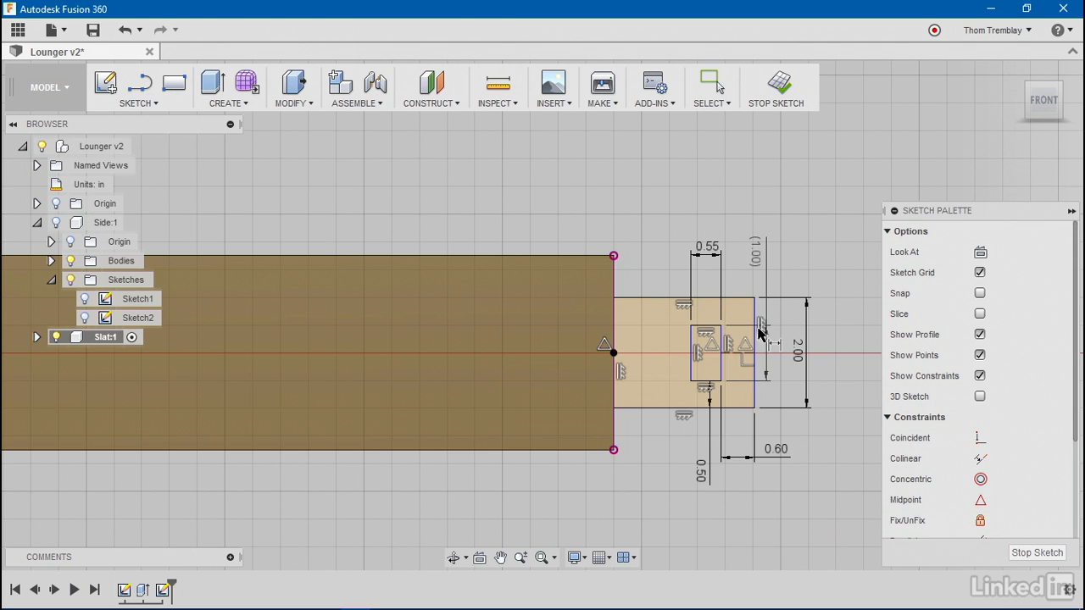
mouse_move(763, 309)
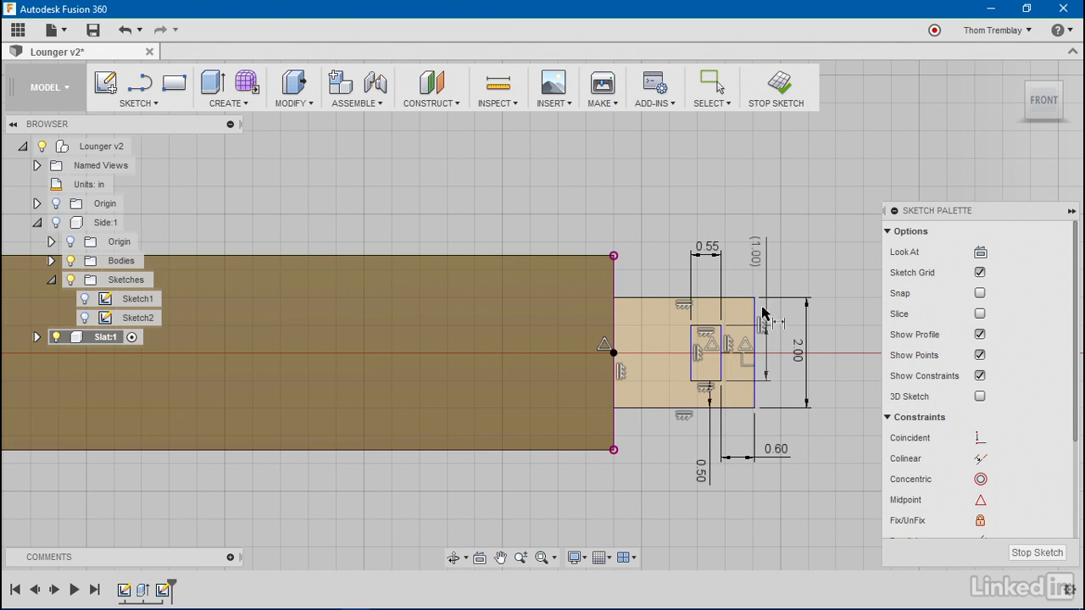
mouse_move(656, 271)
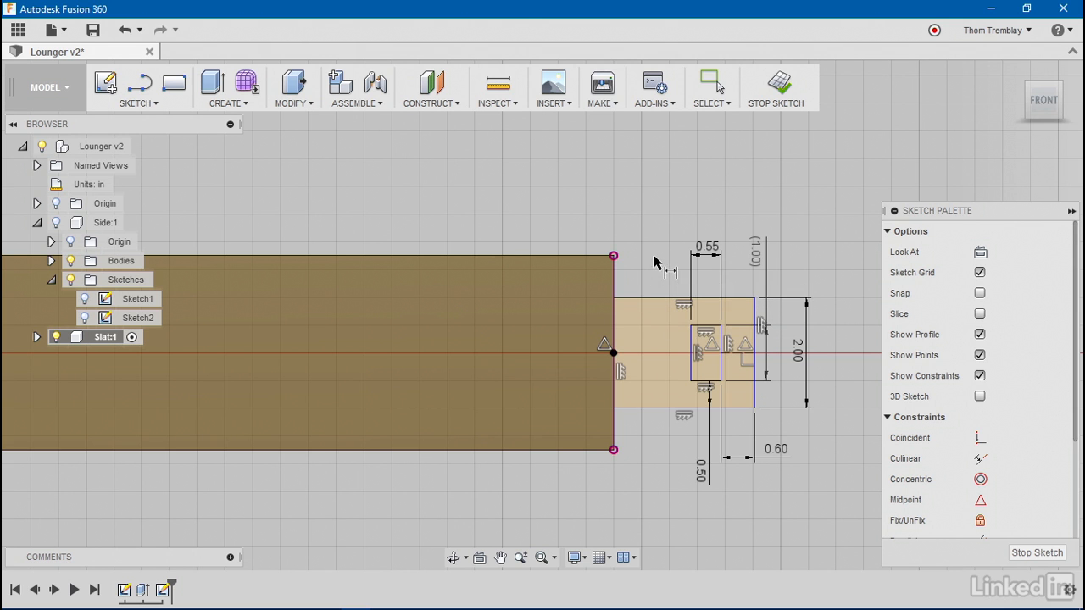
mouse_move(659, 265)
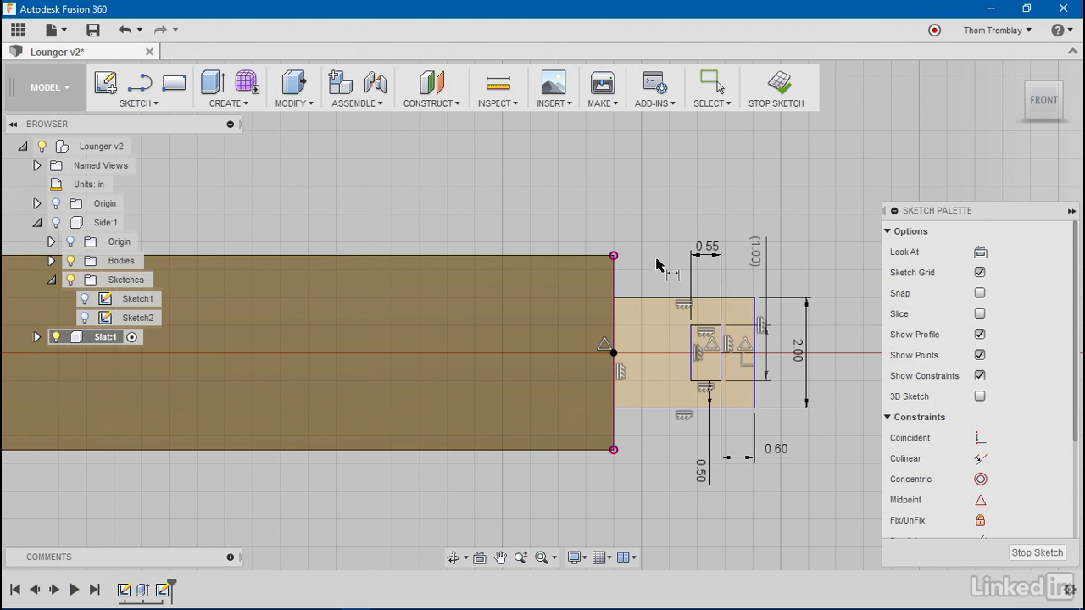
mouse_move(690, 325)
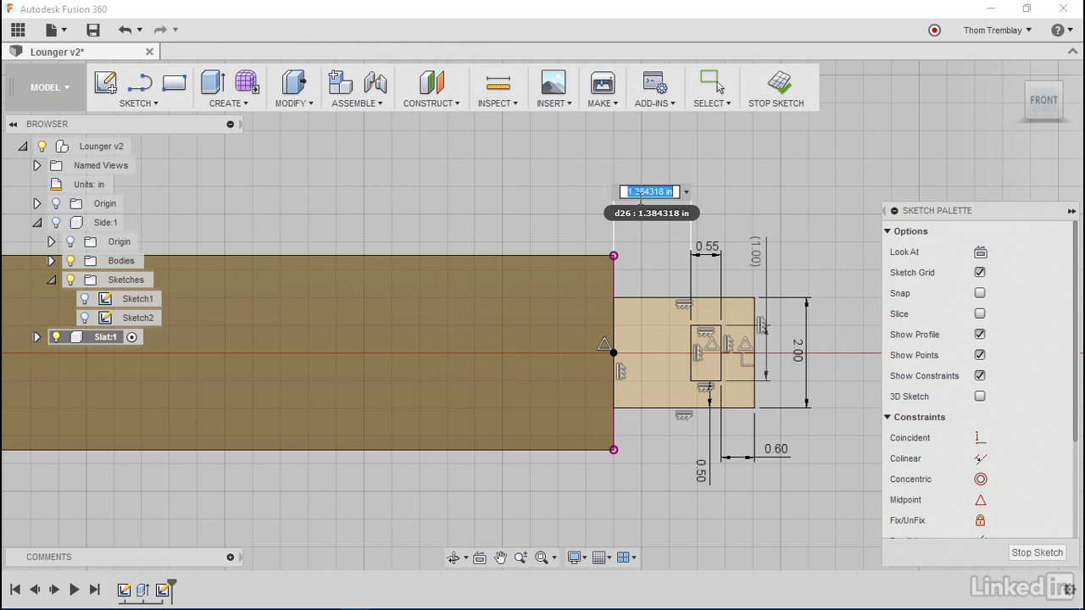
type("Ma")
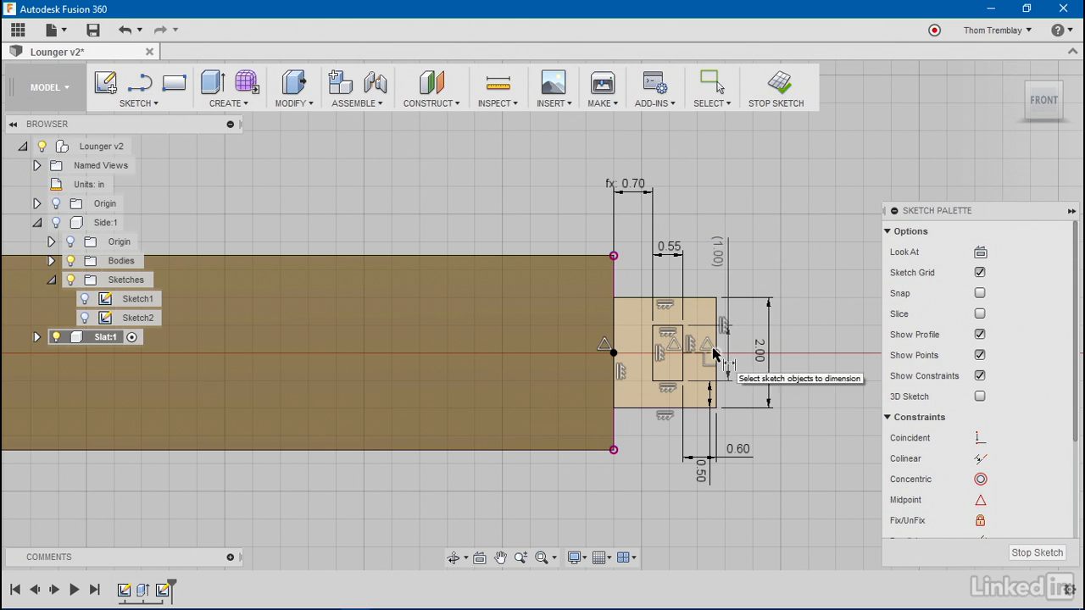
mouse_move(701, 309)
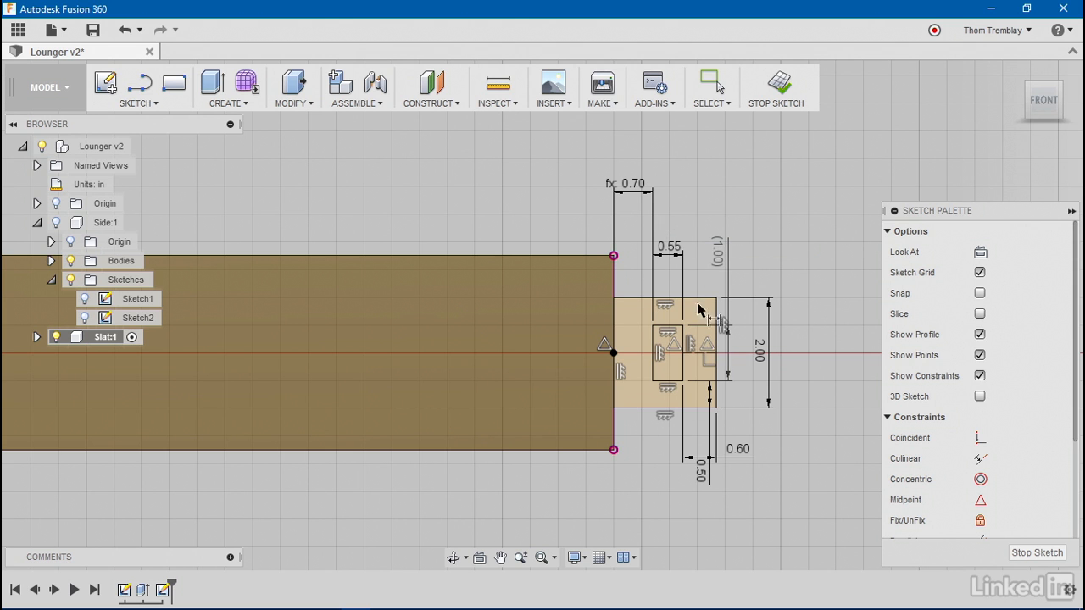
mouse_move(690, 395)
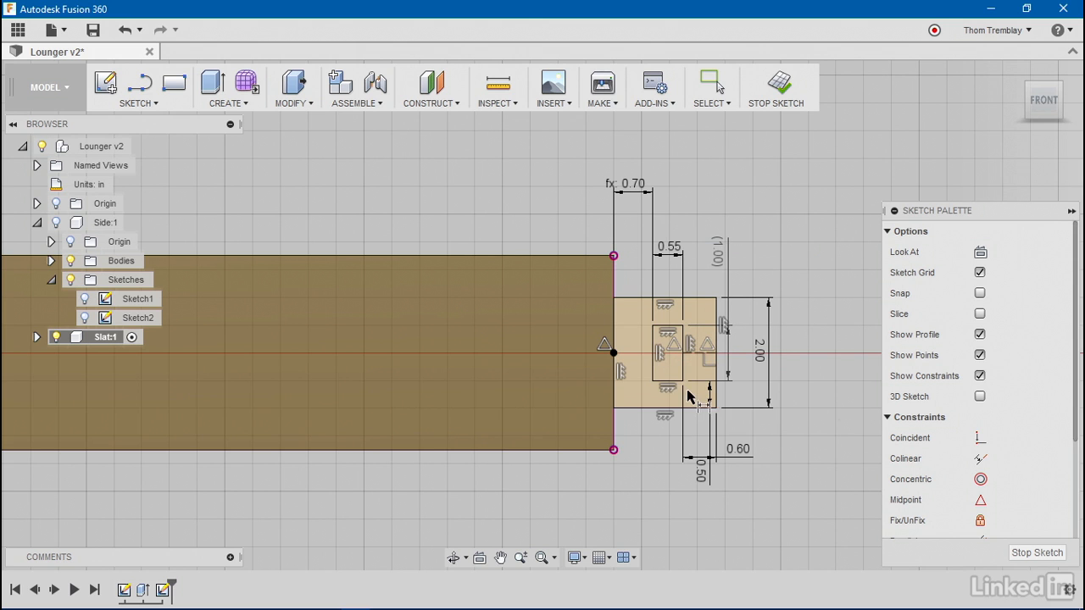
mouse_move(677, 397)
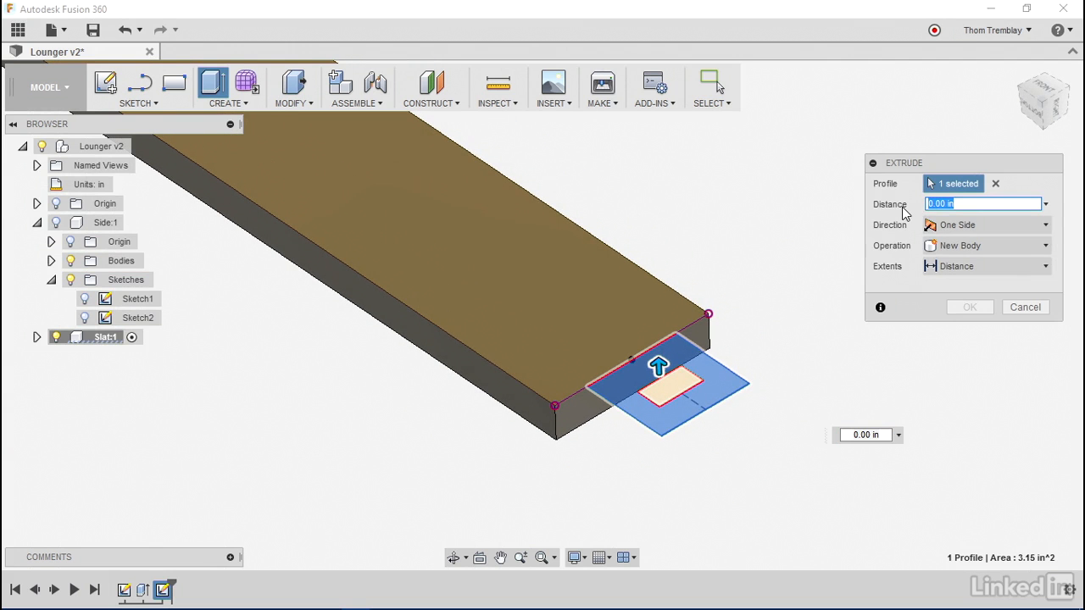
Extrude the tab profile -Material distance with a Join operation
type("-Material")
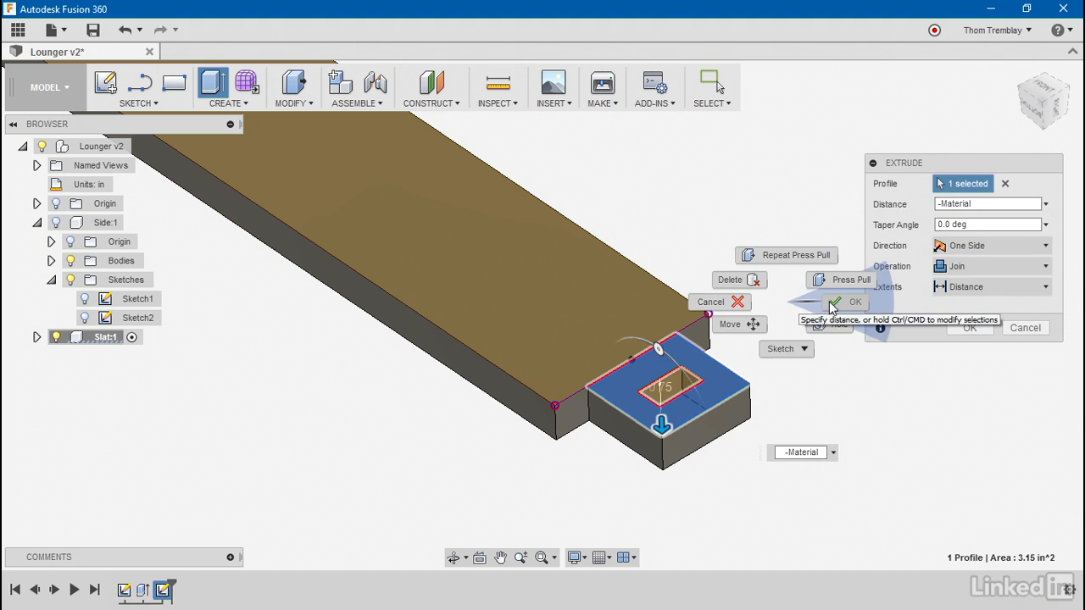
left_click(855, 301)
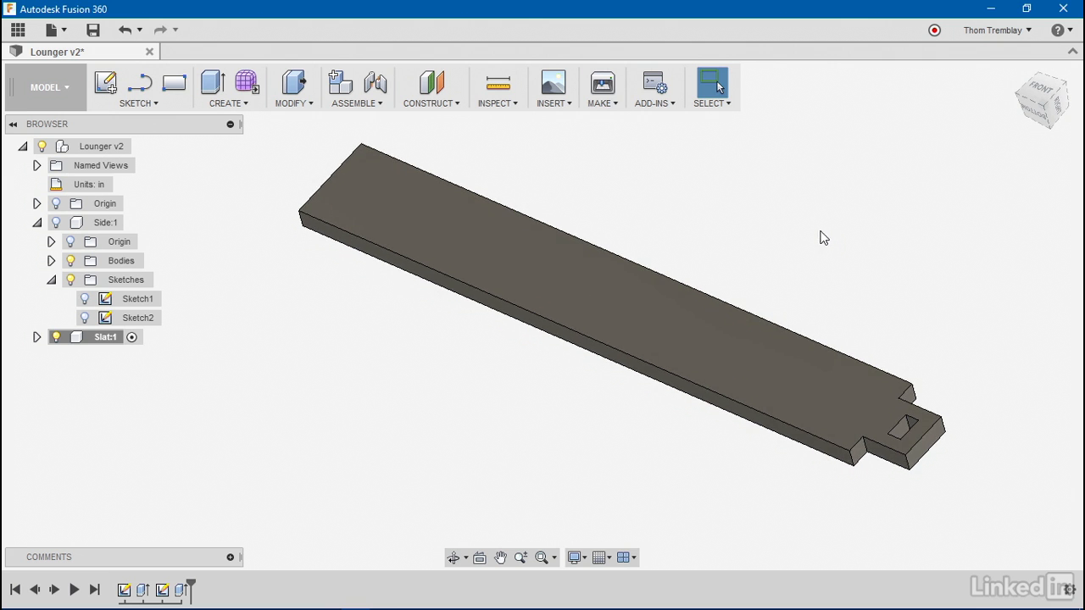
Mirror the tab feature across the slat's midplane
left_click(228, 88)
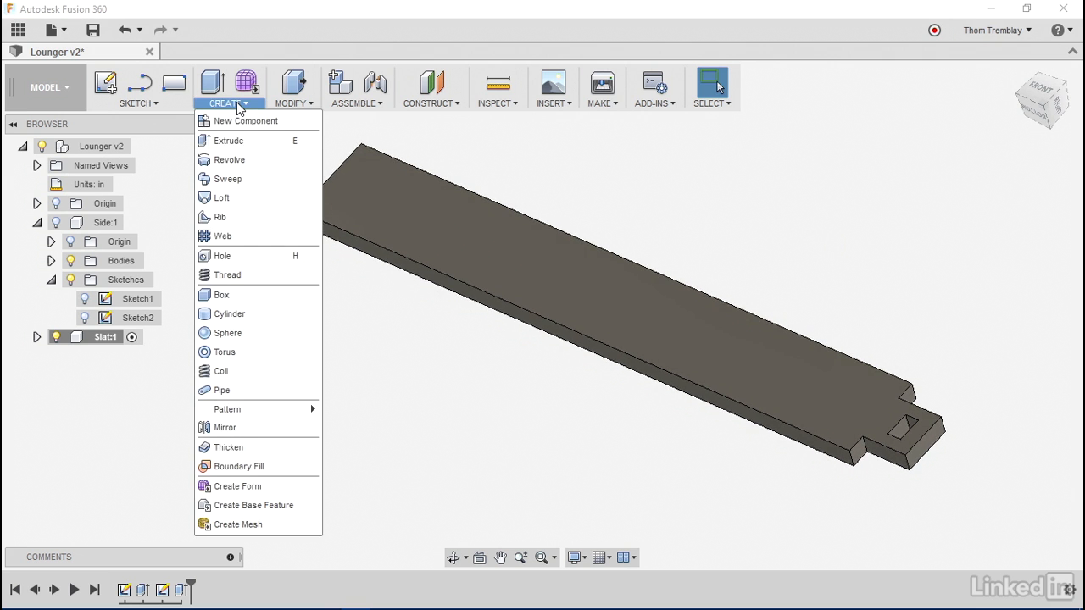
mouse_move(244, 427)
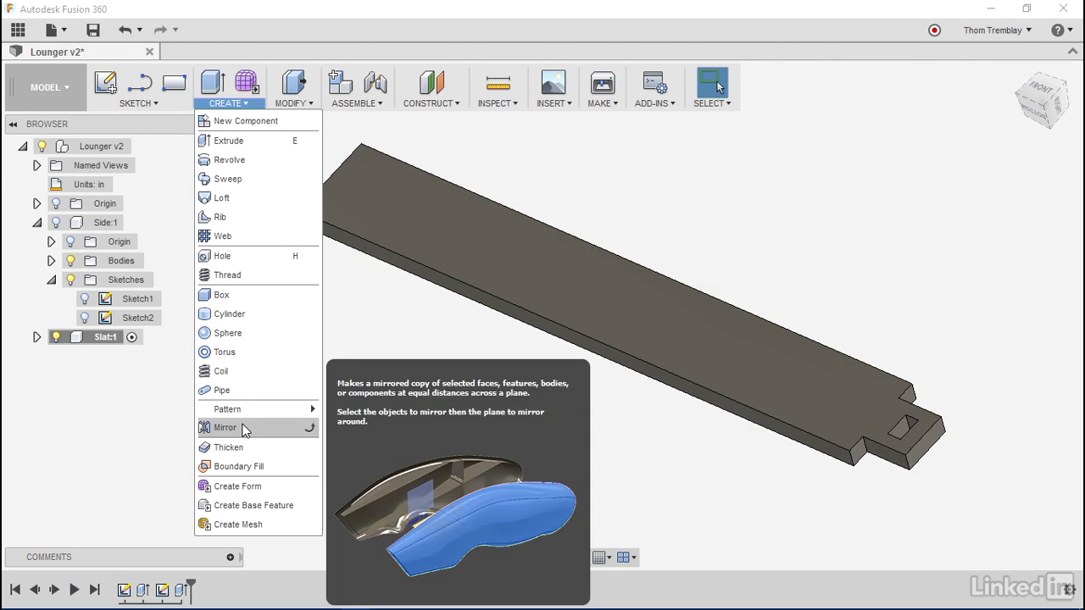
left_click(225, 427)
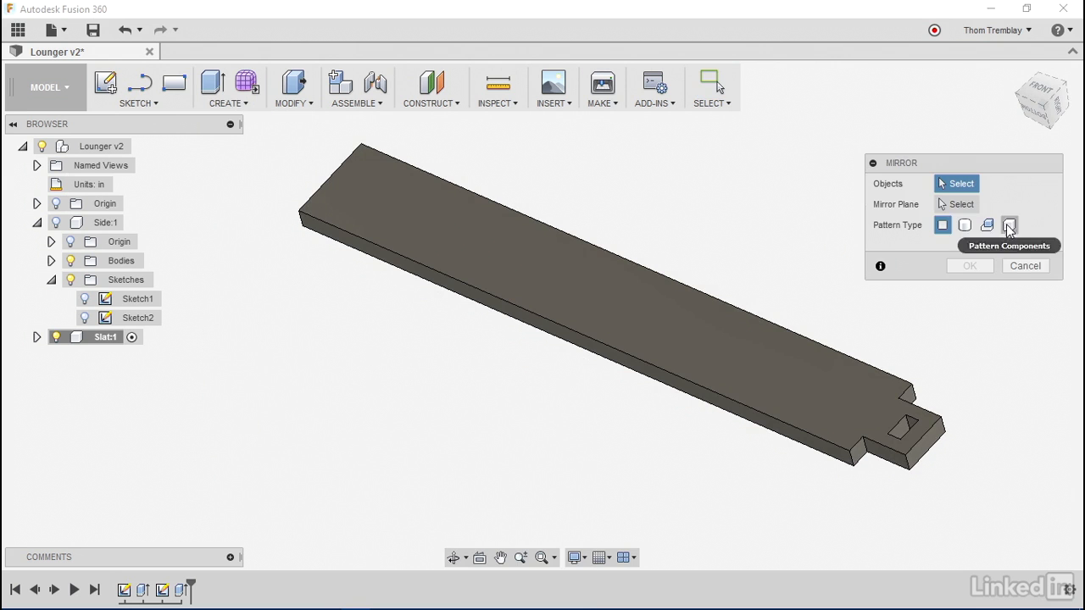
left_click(1020, 225)
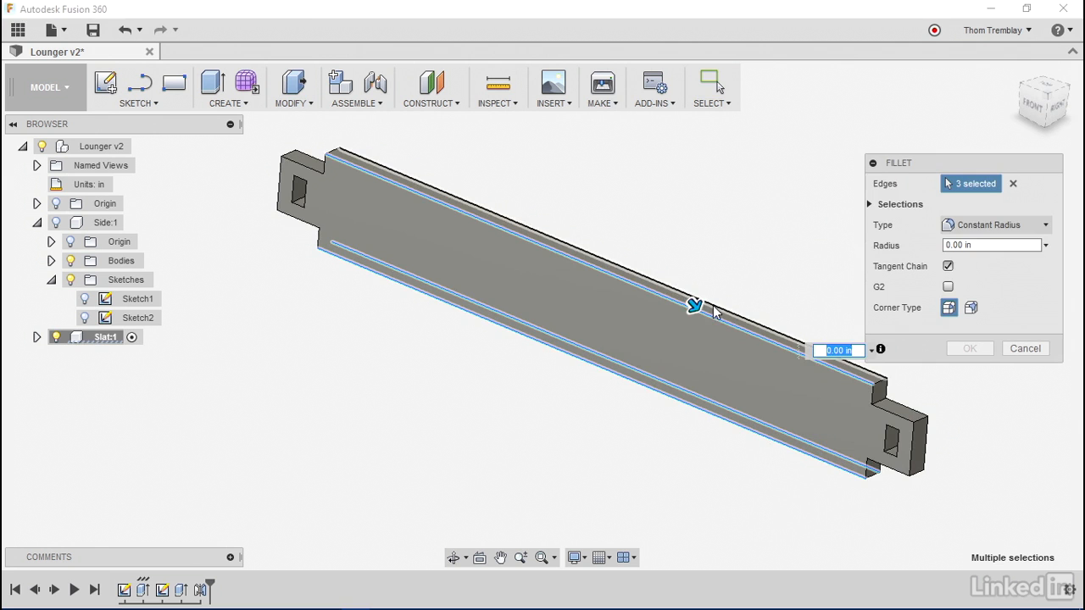
Fillet the slat's four long edges with a radius of 3
left_click(718, 293)
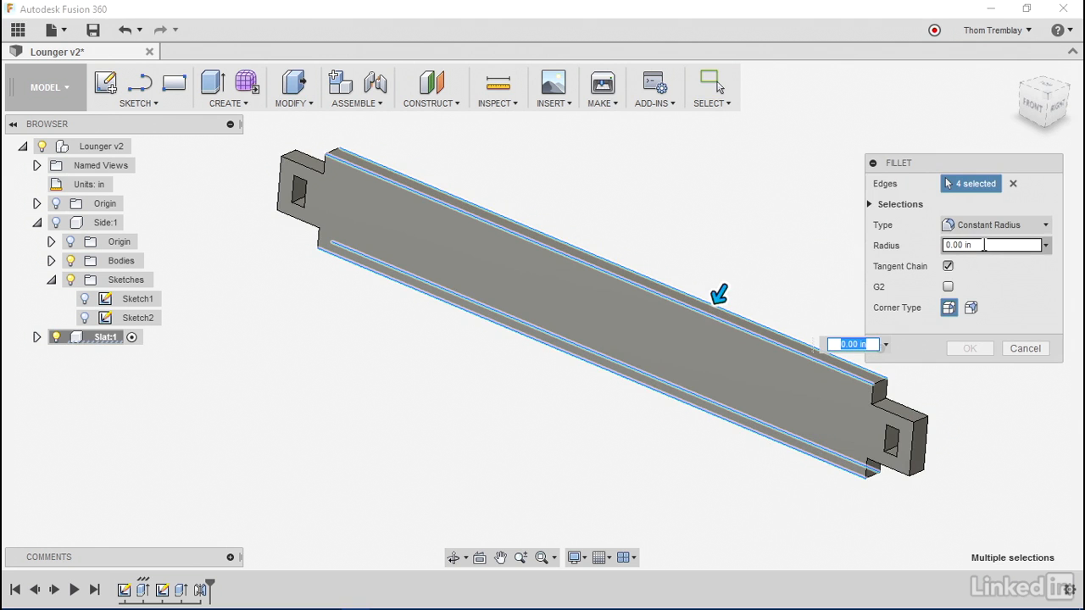
left_click(992, 245)
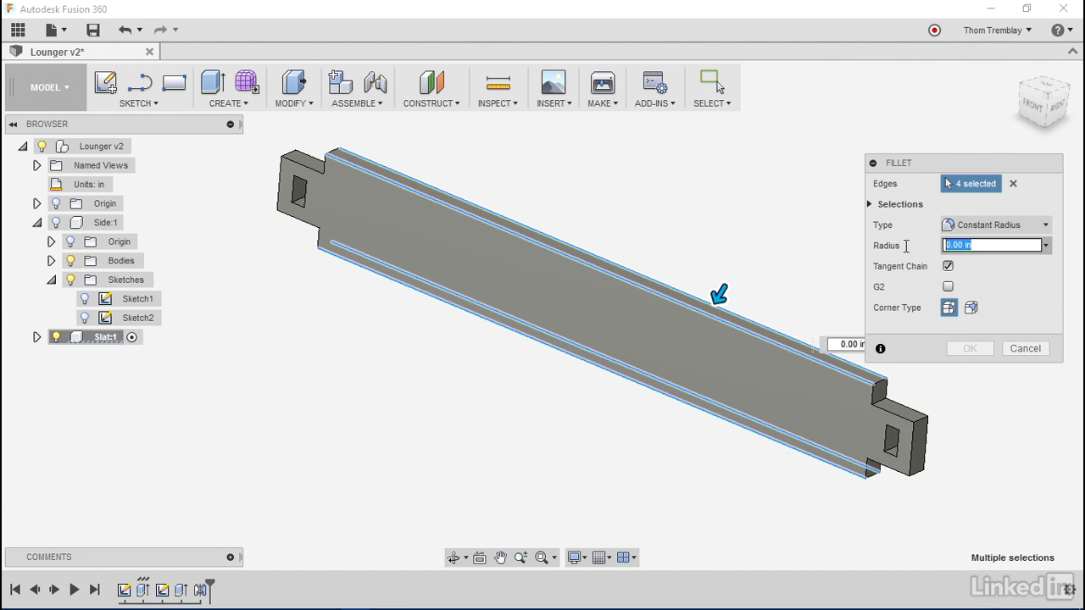
type("3")
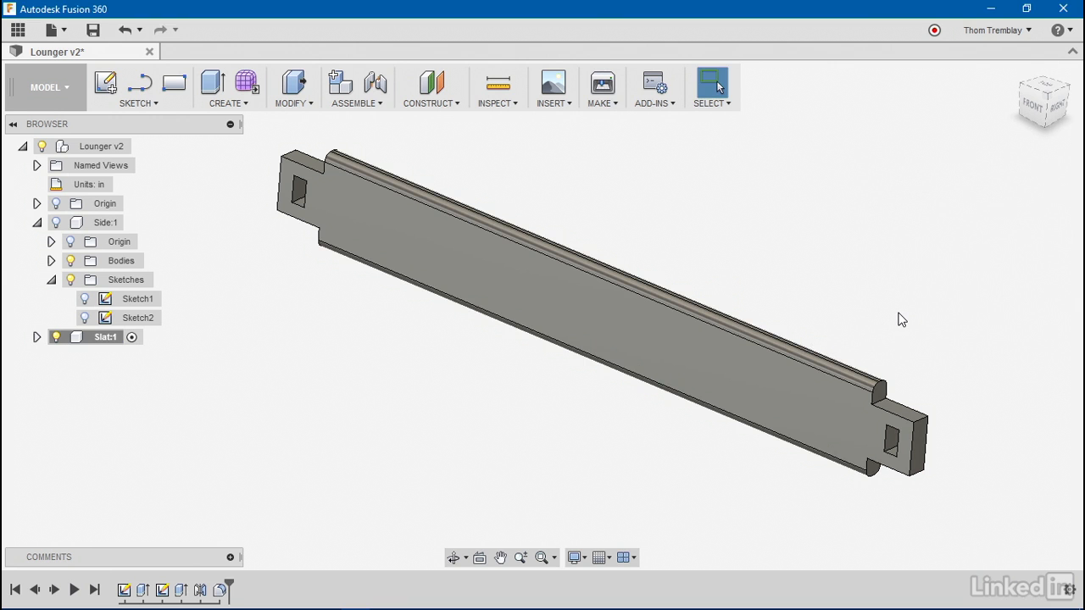
Save the Lounger design as a new version with description 'Finished Slat design'
left_click(94, 28)
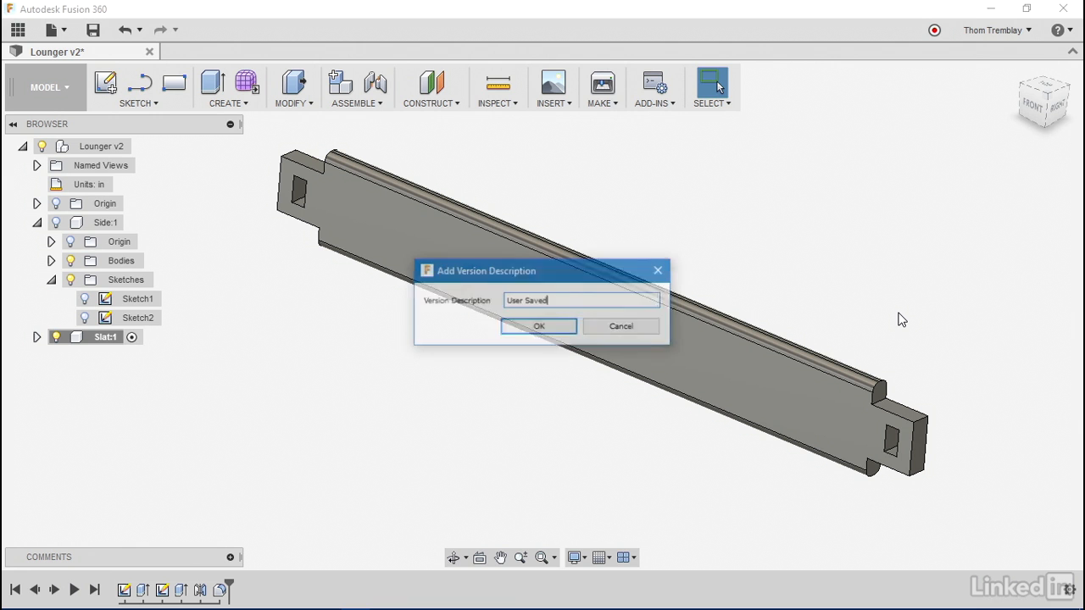
type("Finished Slat d")
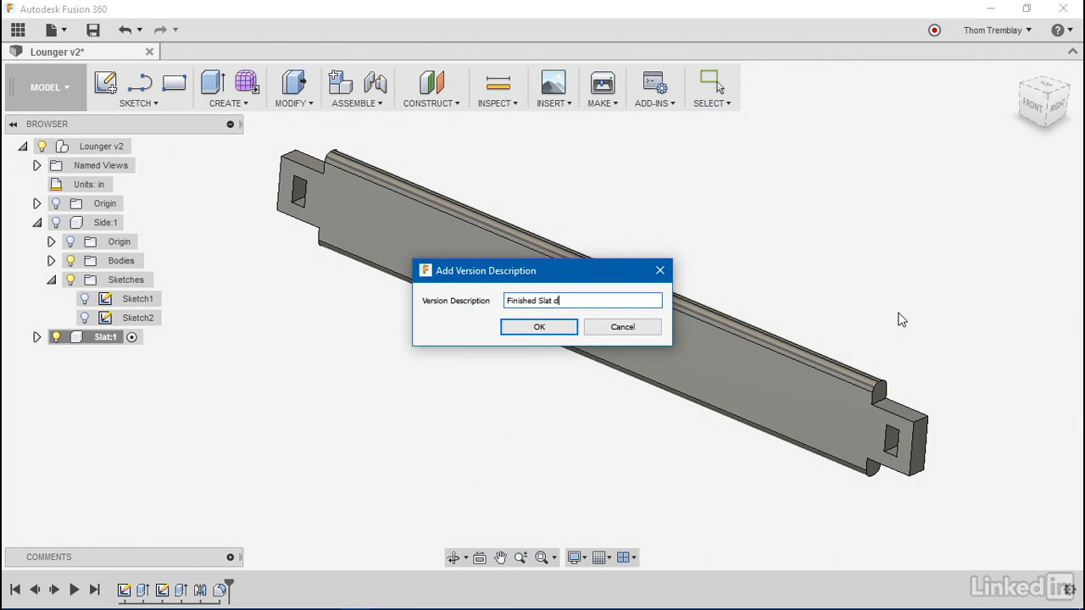
type("esign")
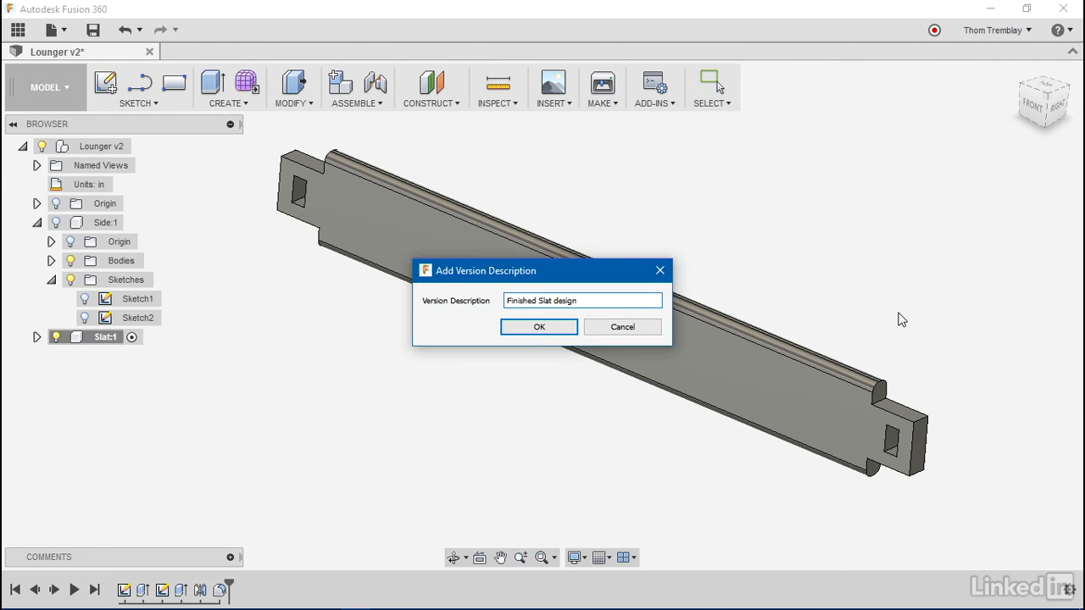
mouse_move(584, 323)
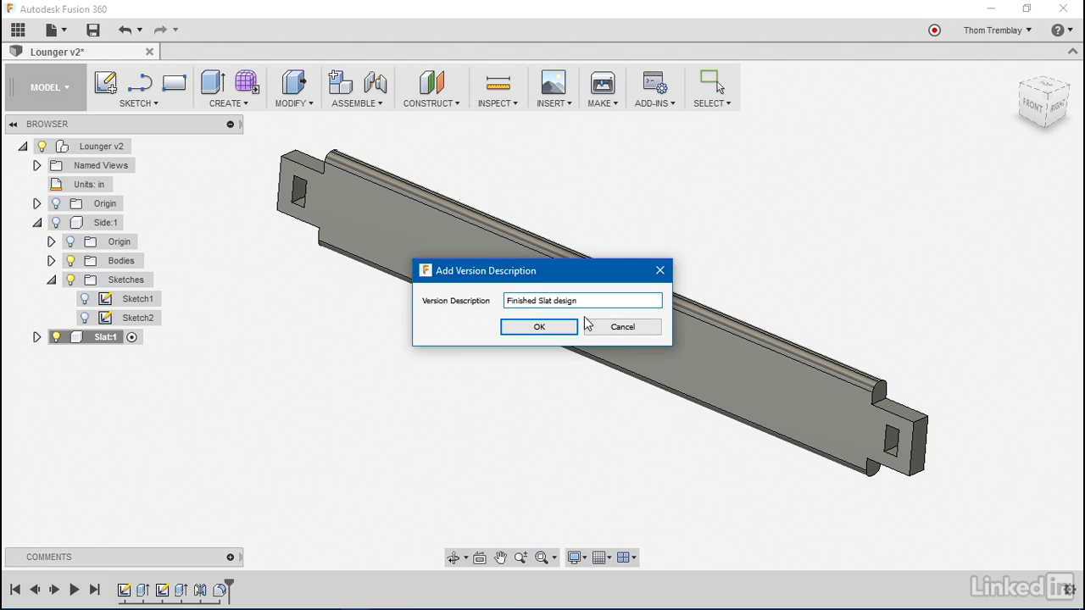
left_click(539, 326)
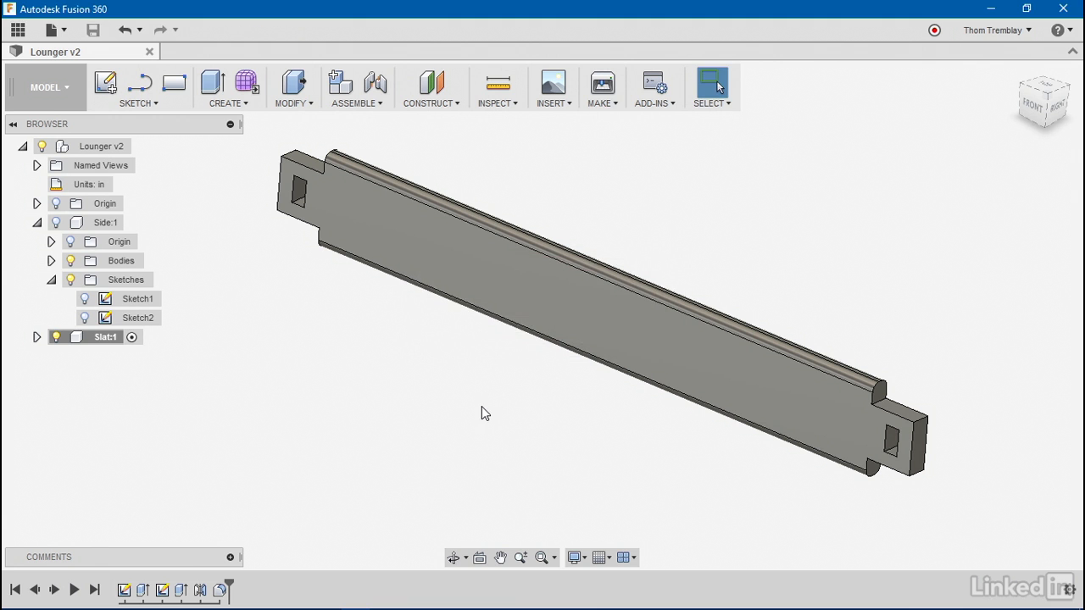